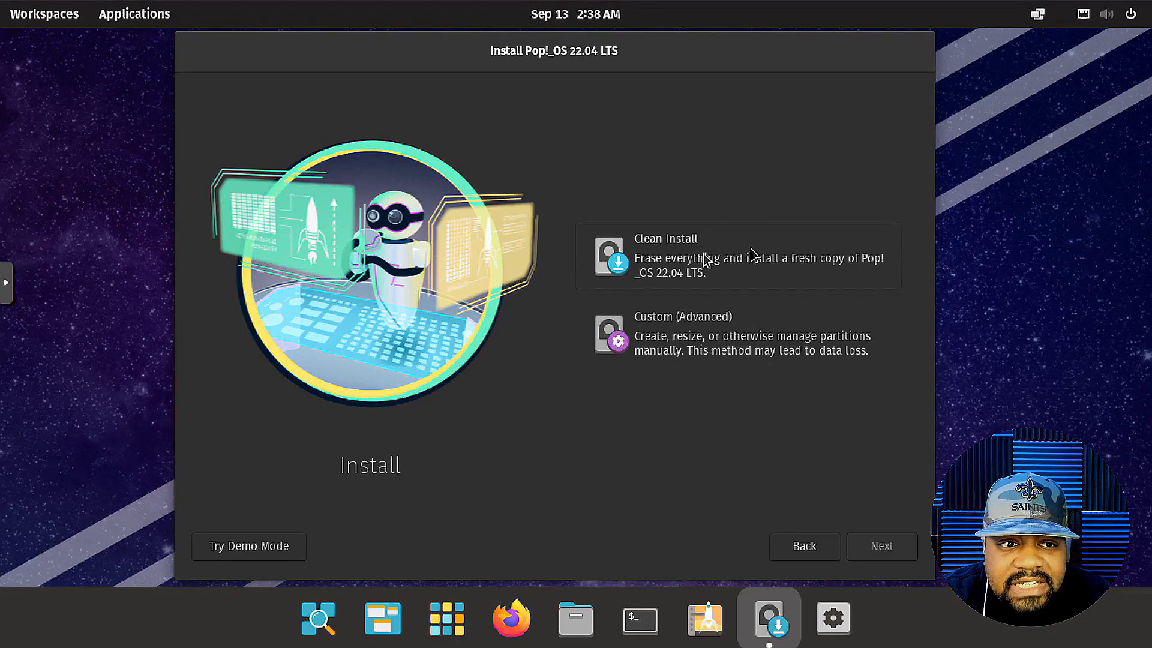
mouse_move(732, 276)
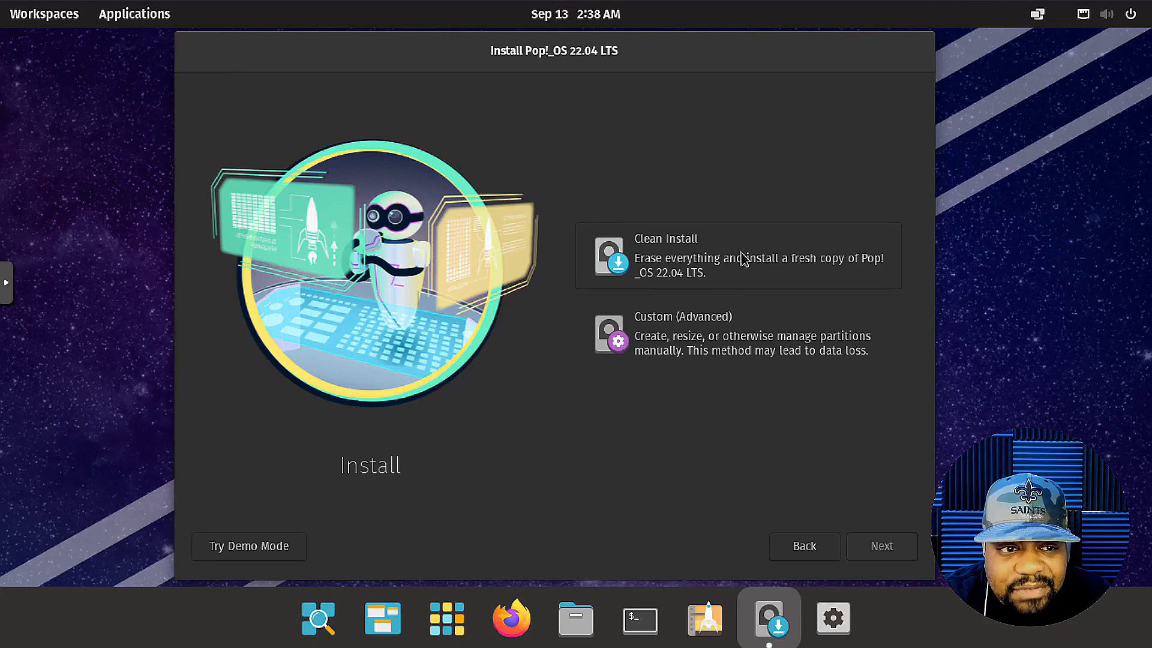
mouse_move(245, 546)
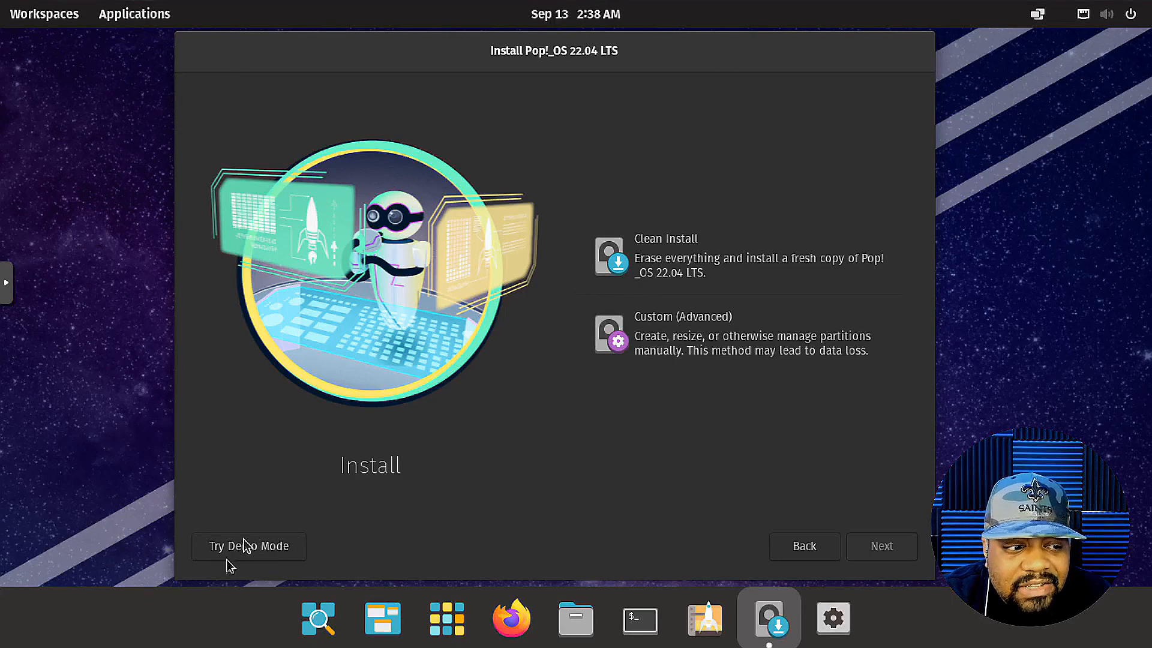
mouse_move(285, 535)
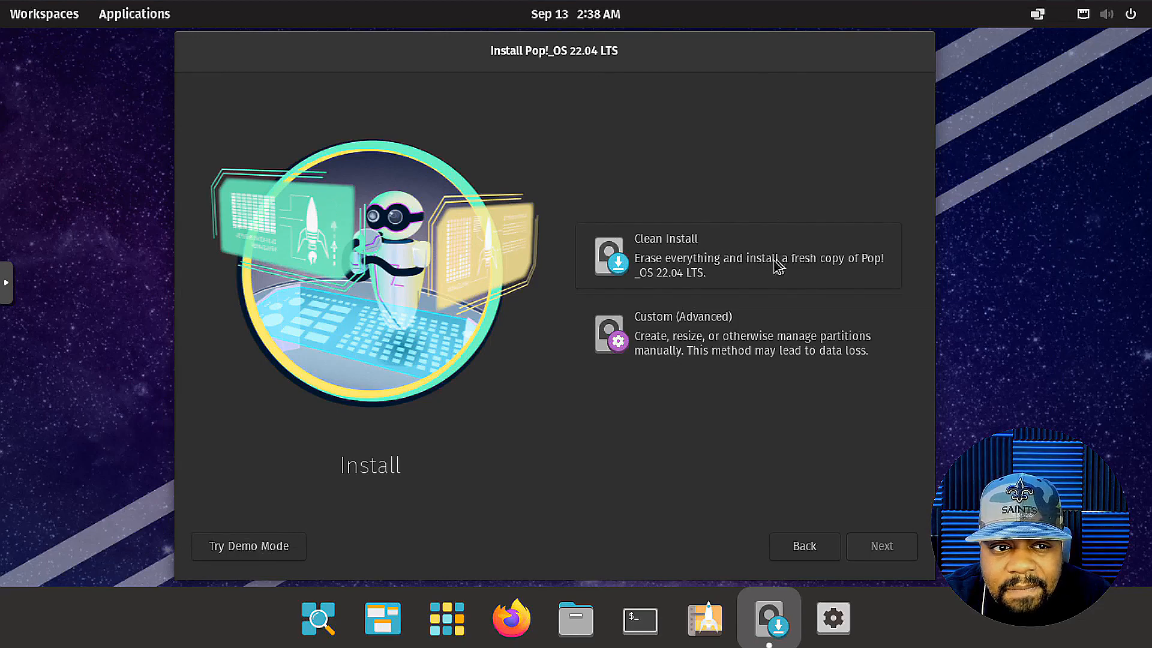
Step: Choose the Clean Install option that erases everything and continue to the drive selection screen
click(738, 254)
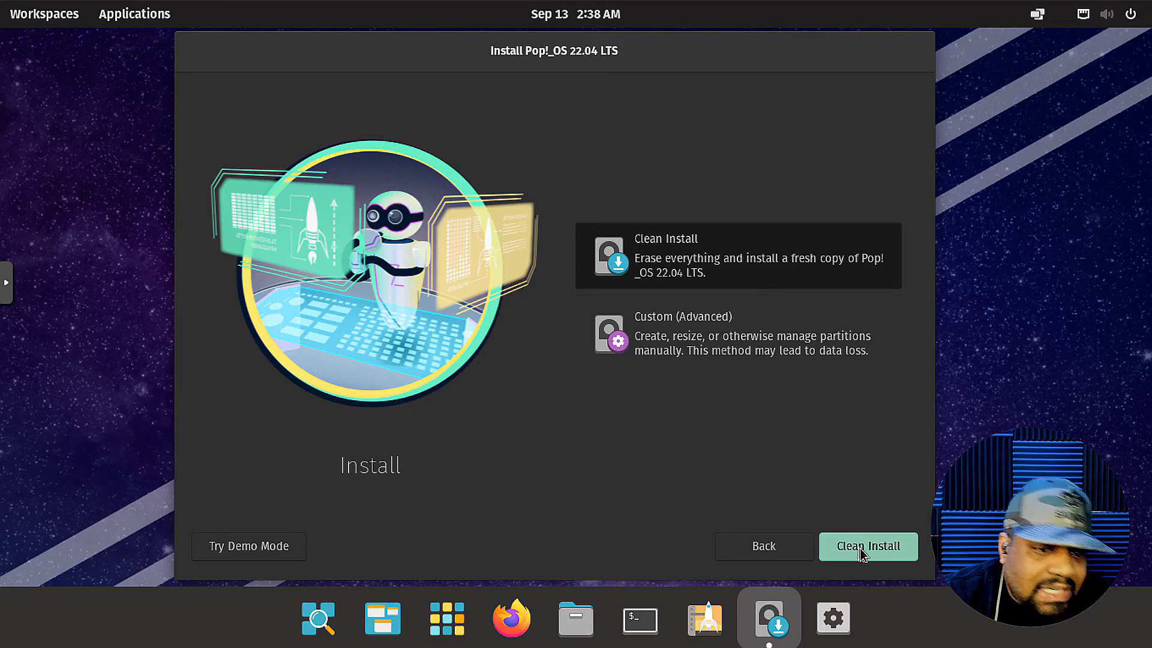
click(866, 546)
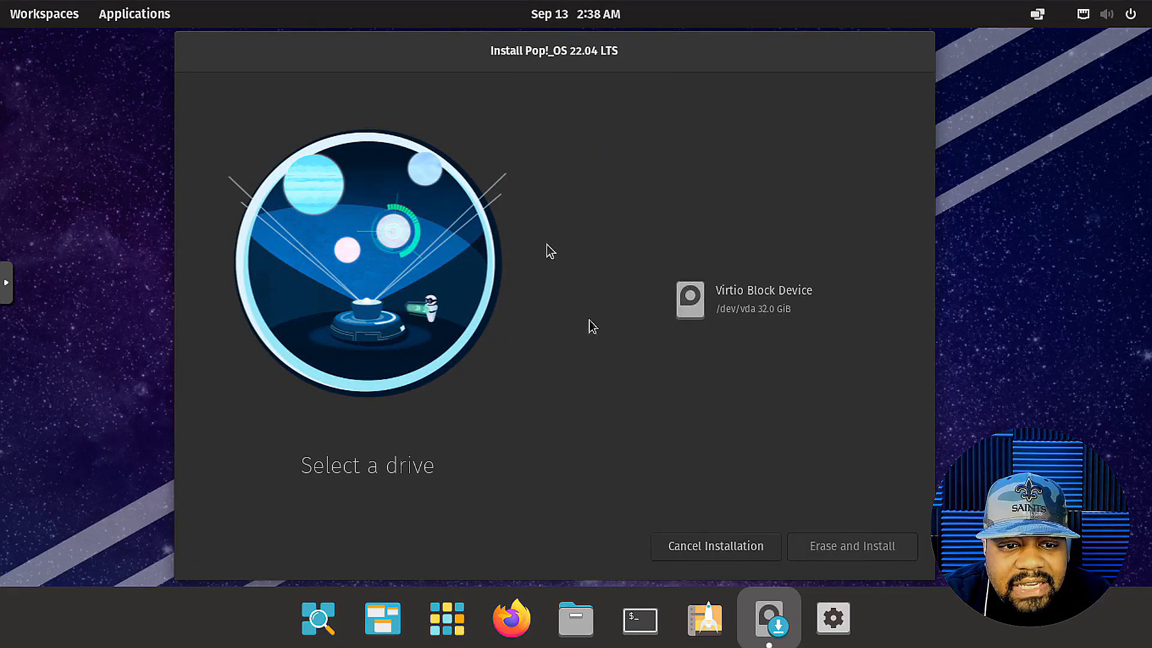
mouse_move(643, 286)
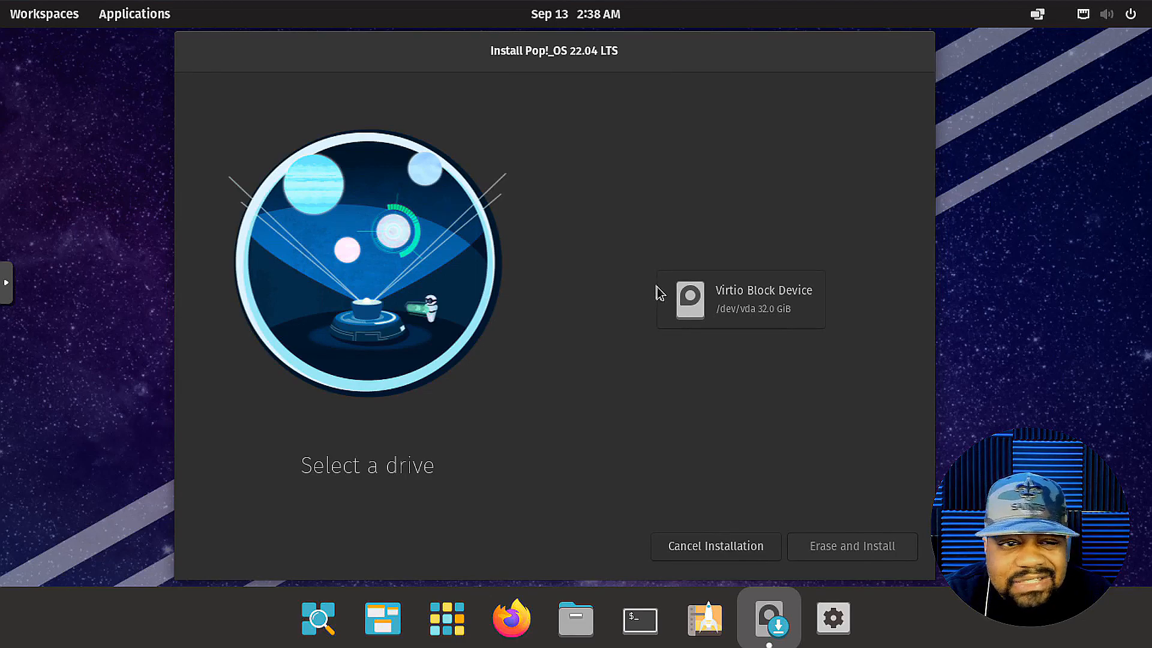
mouse_move(675, 322)
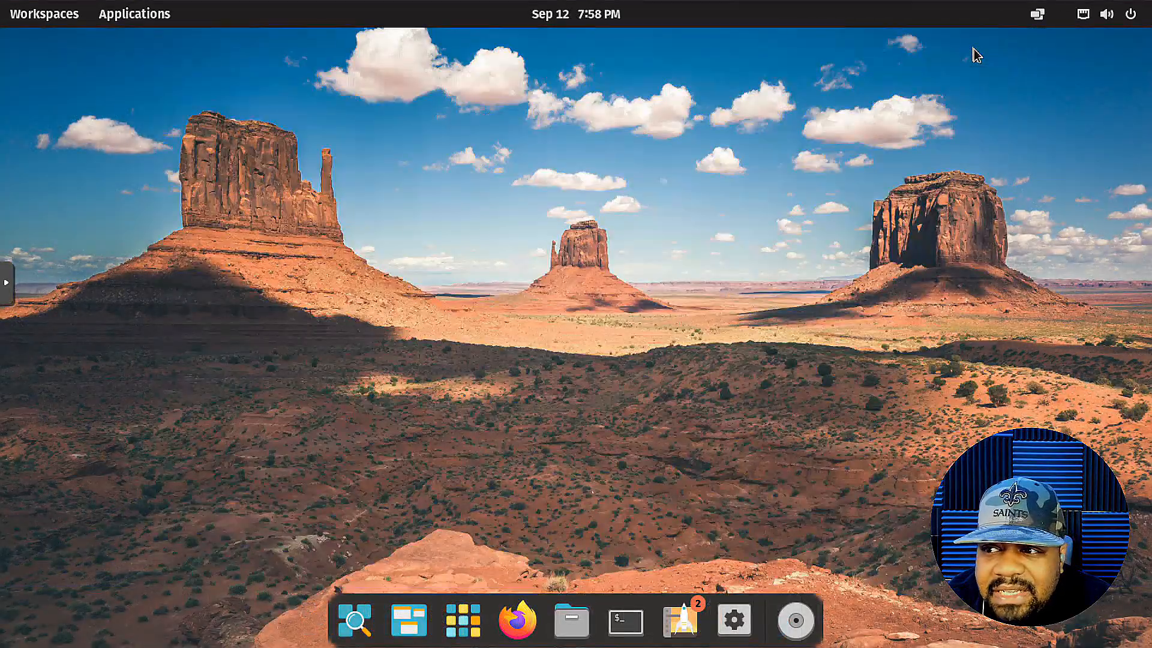
mouse_move(695, 368)
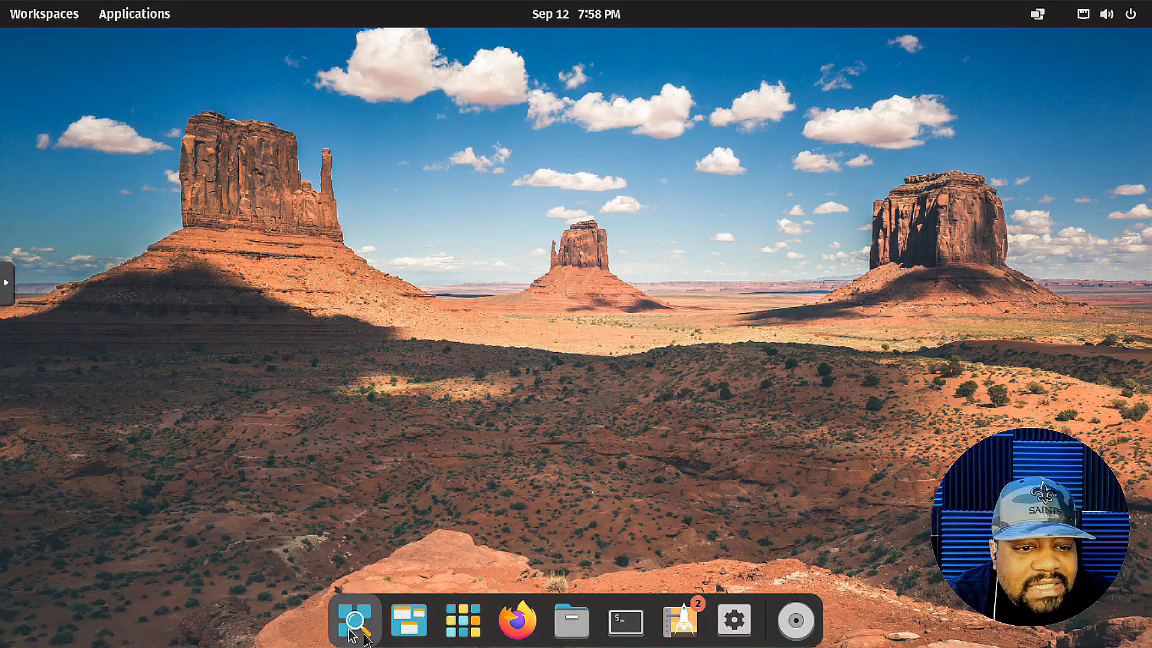
Step: Switch to the second COSMIC workspace via the Workspaces overview, then return to the desktop
click(43, 14)
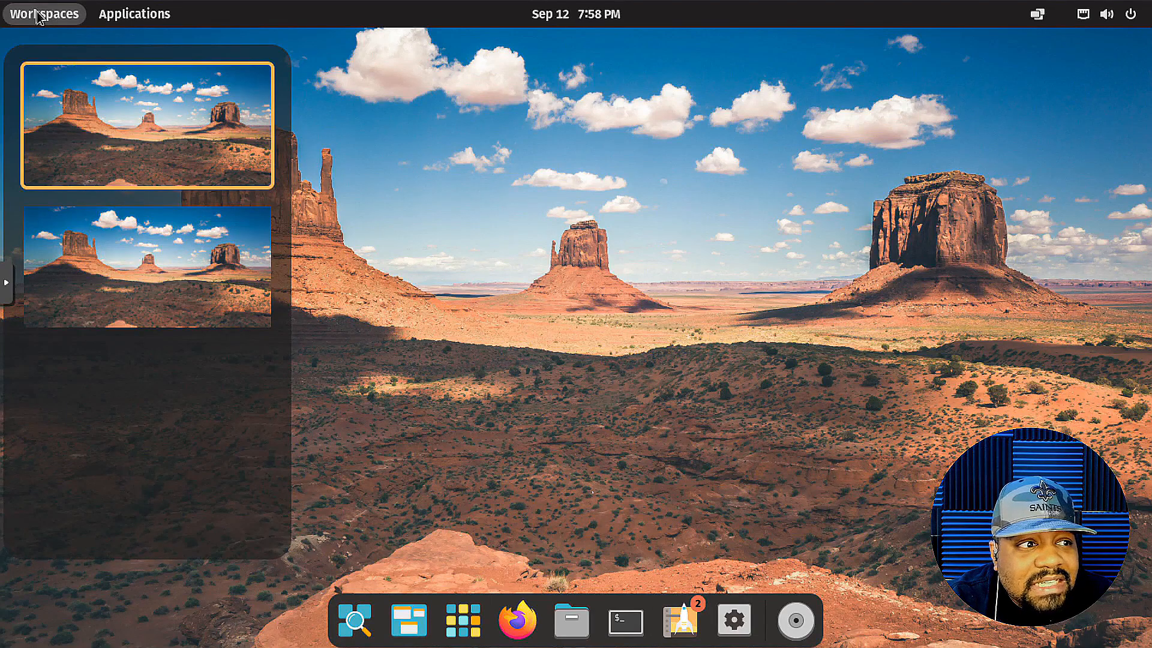
mouse_move(115, 316)
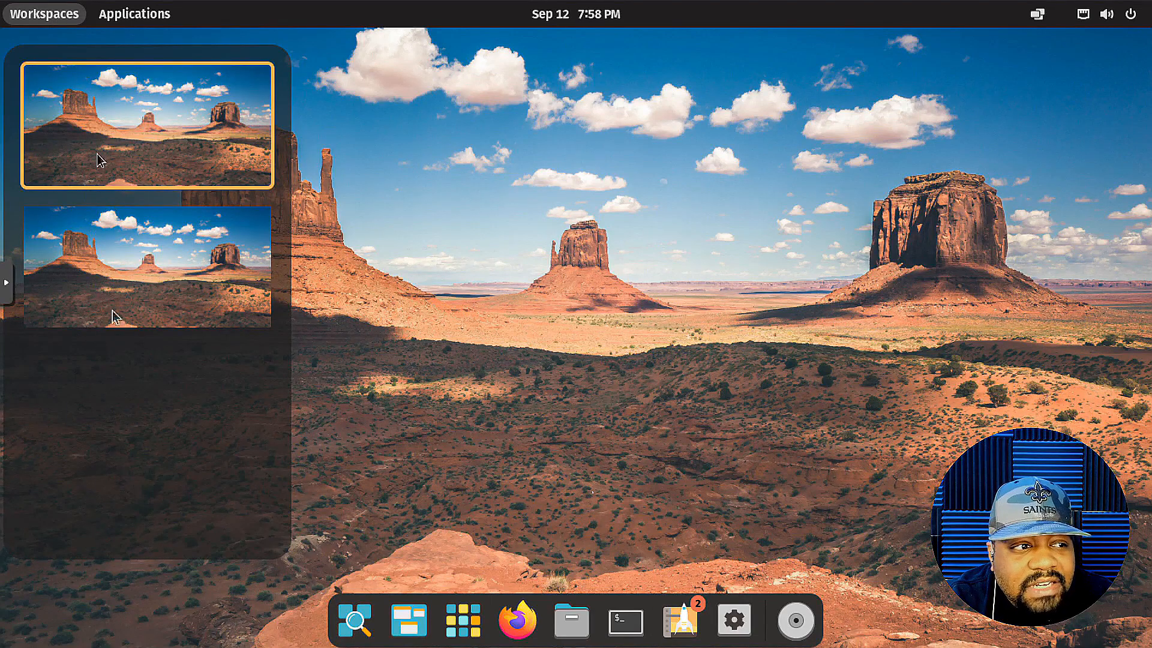
click(146, 269)
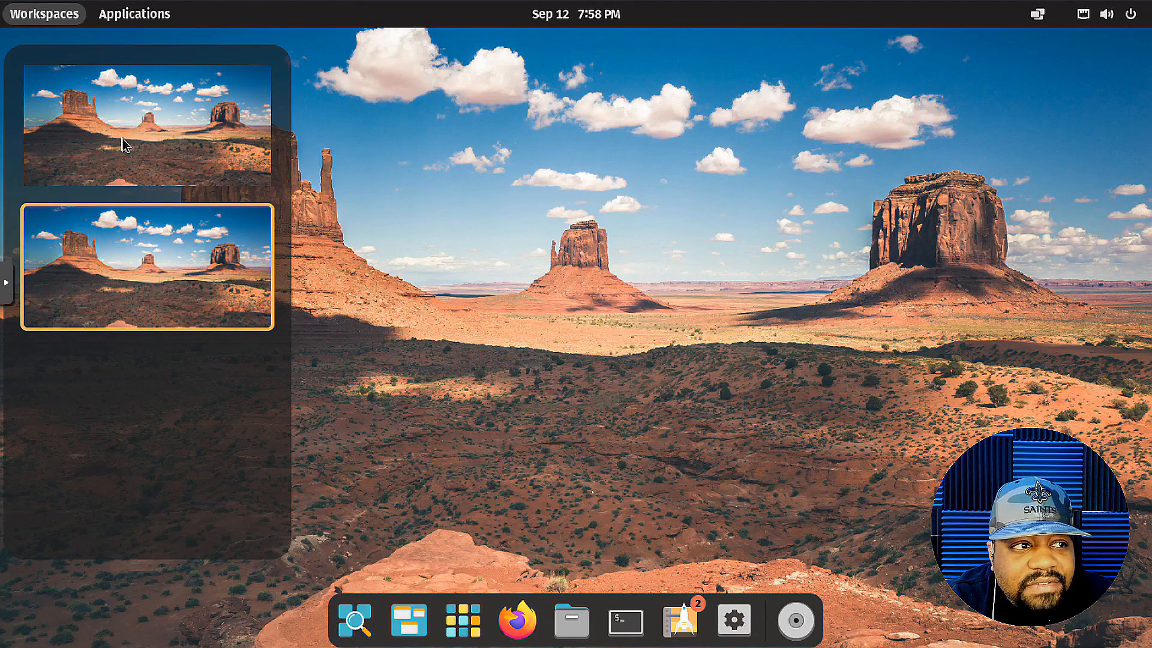
click(147, 125)
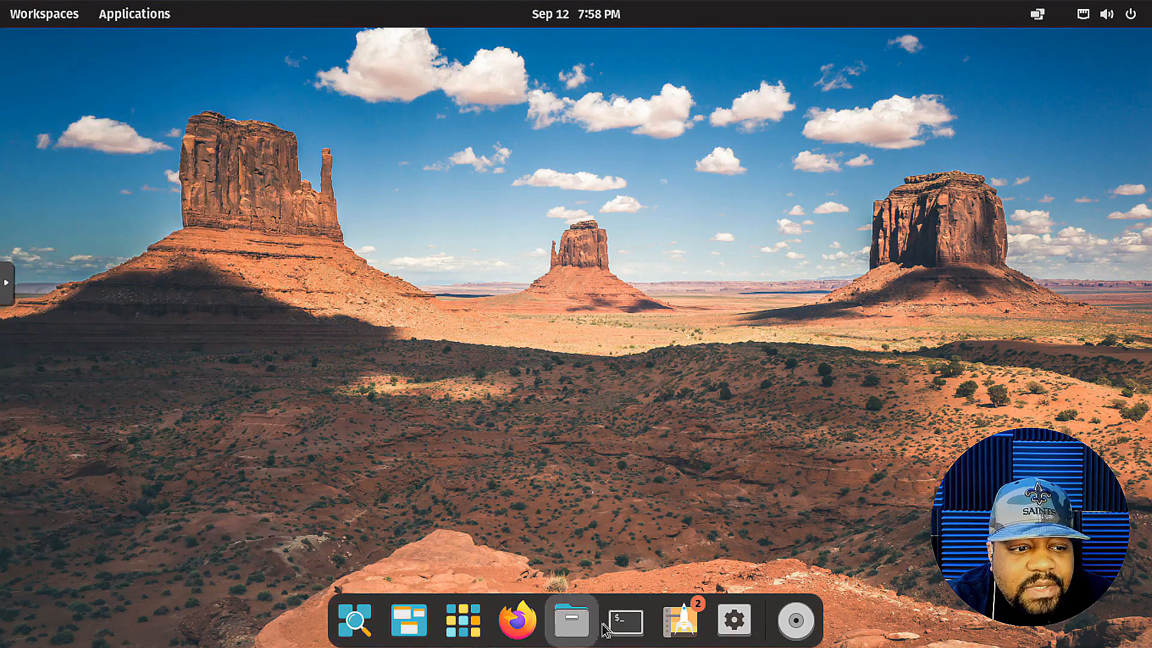
mouse_move(540, 238)
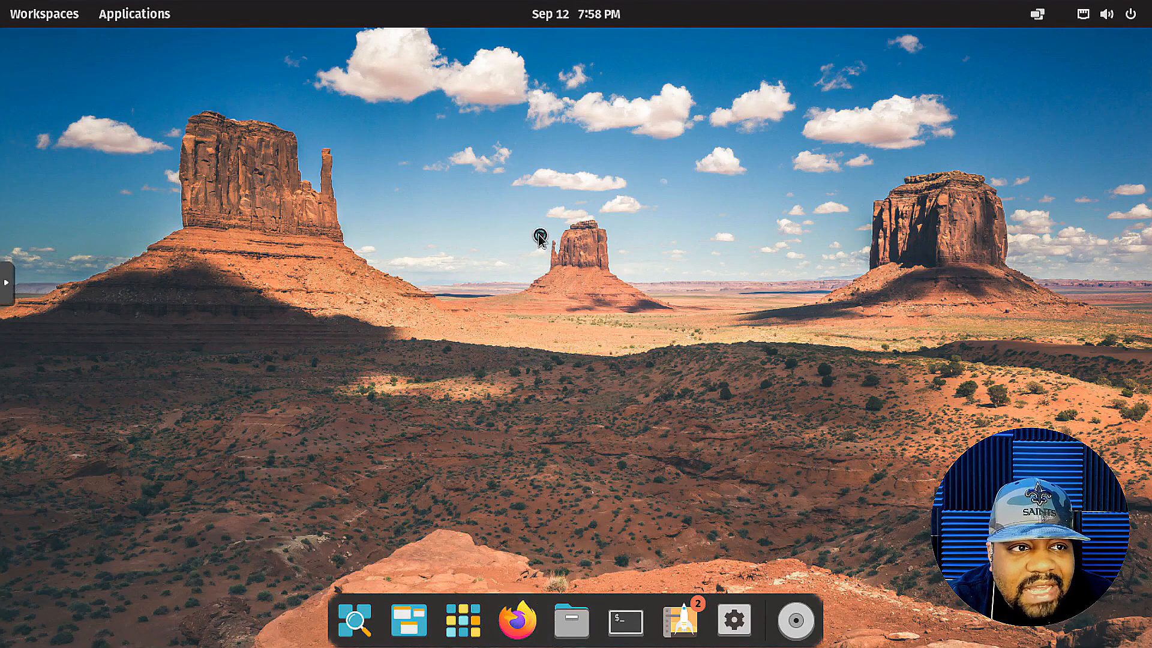
click(516, 619)
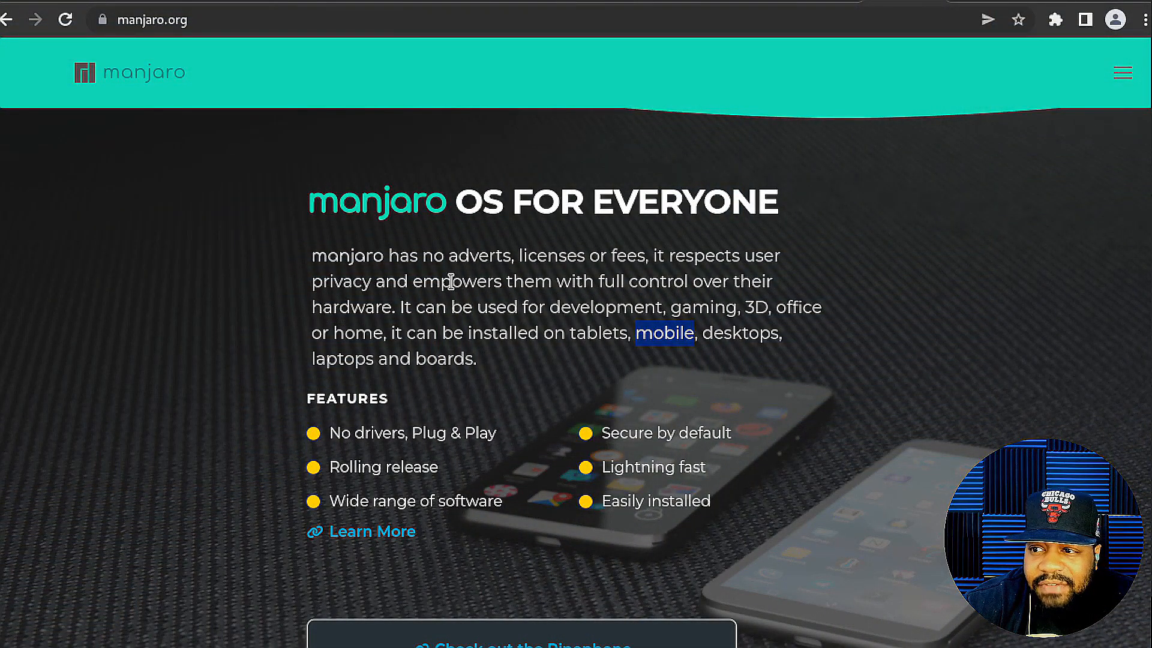
Step: Reach the Manjaro download page listing the Plasma, Xfce and Gnome editions from the homepage
scroll(down, 3)
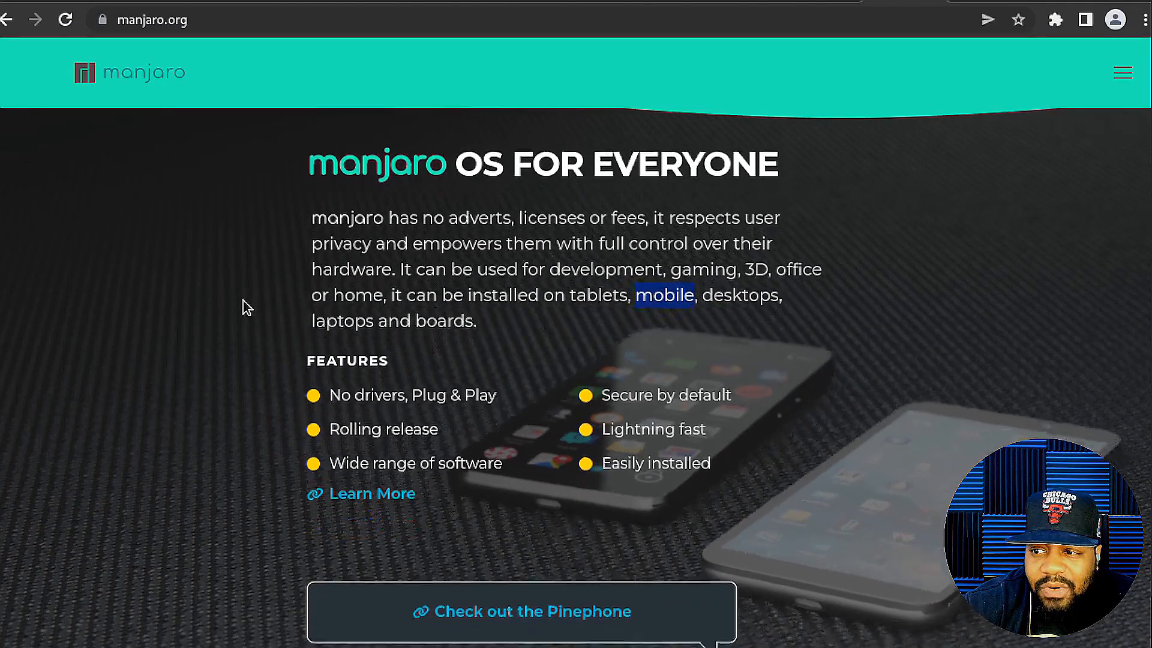
scroll(down, 3)
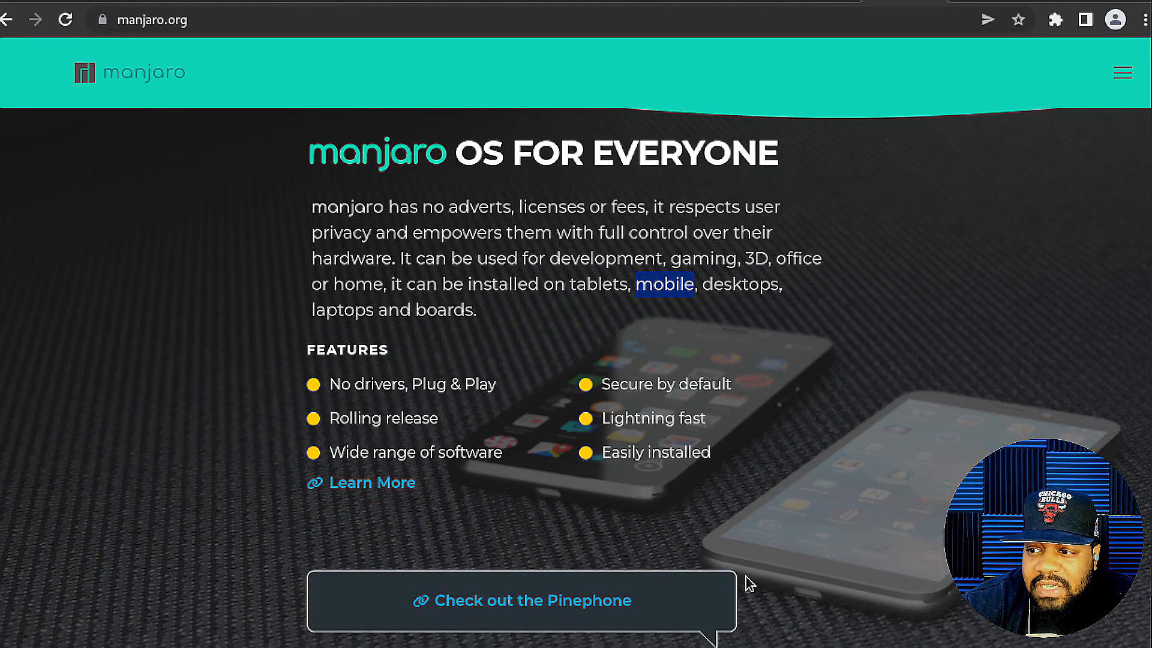
mouse_move(522, 617)
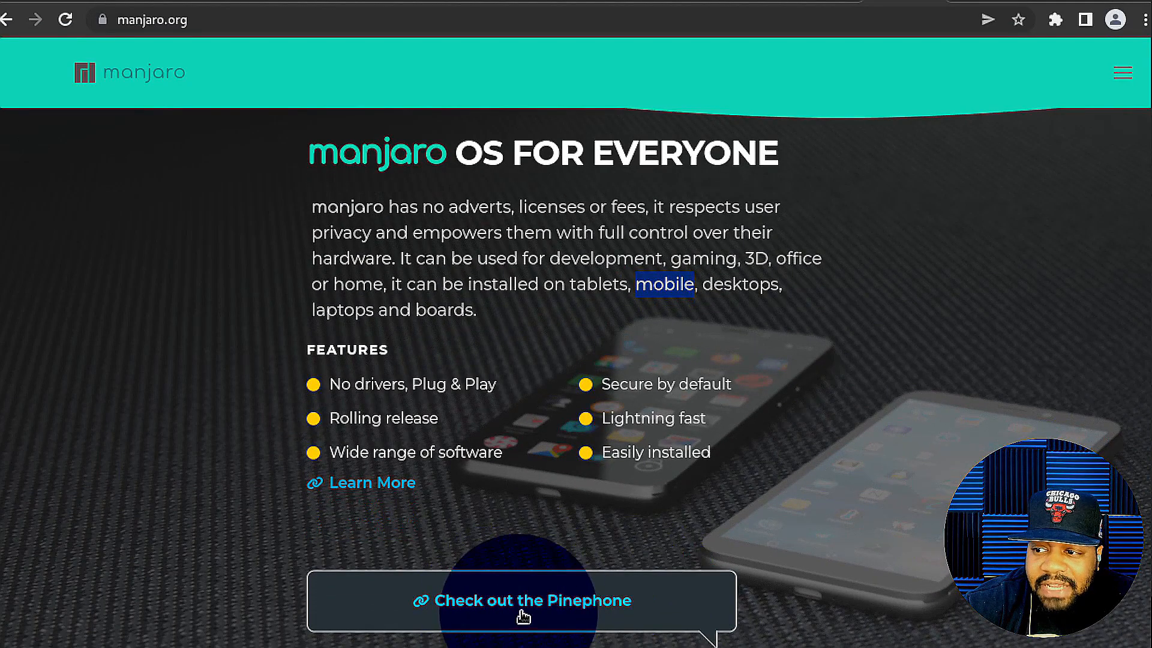
click(522, 600)
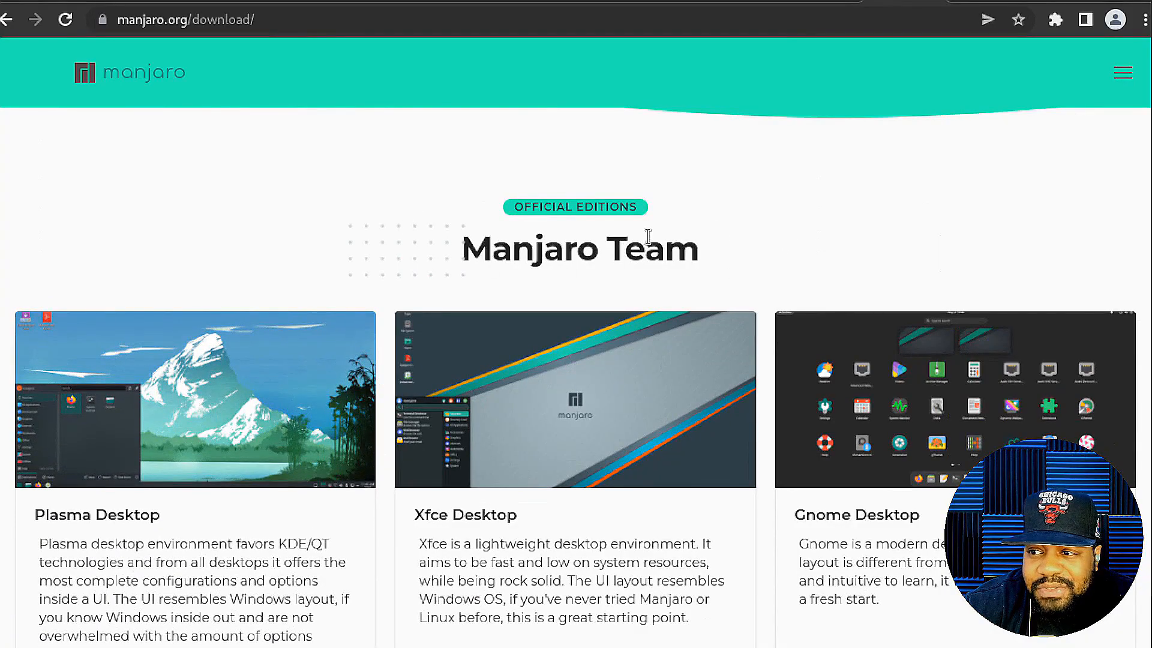
mouse_move(382, 214)
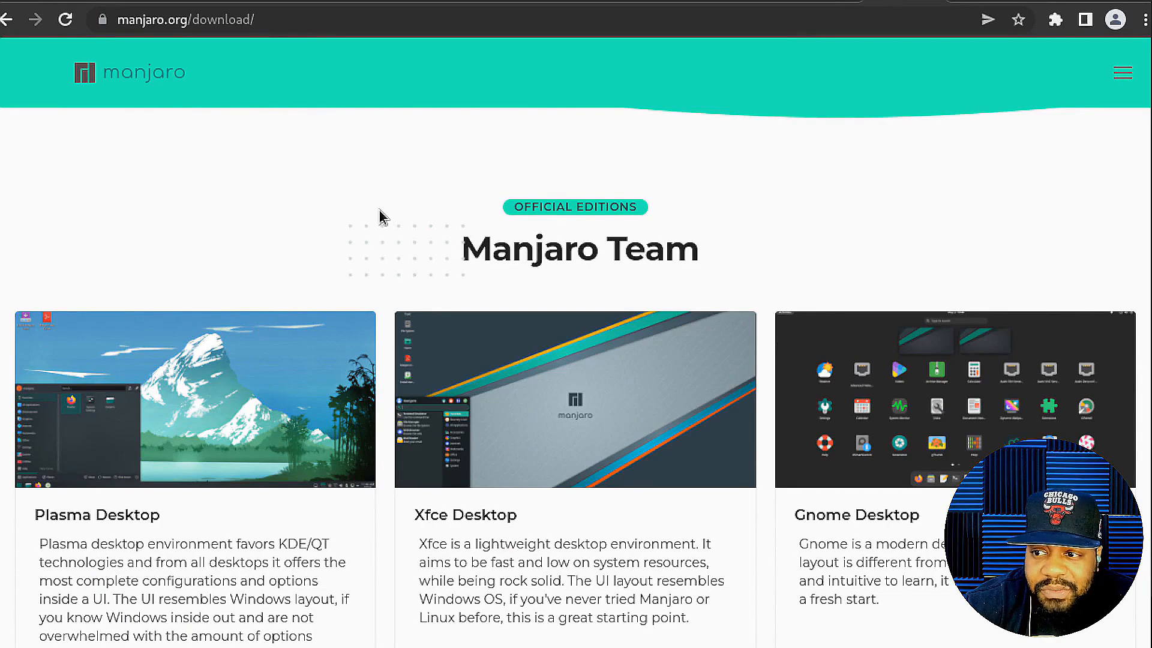
mouse_move(336, 243)
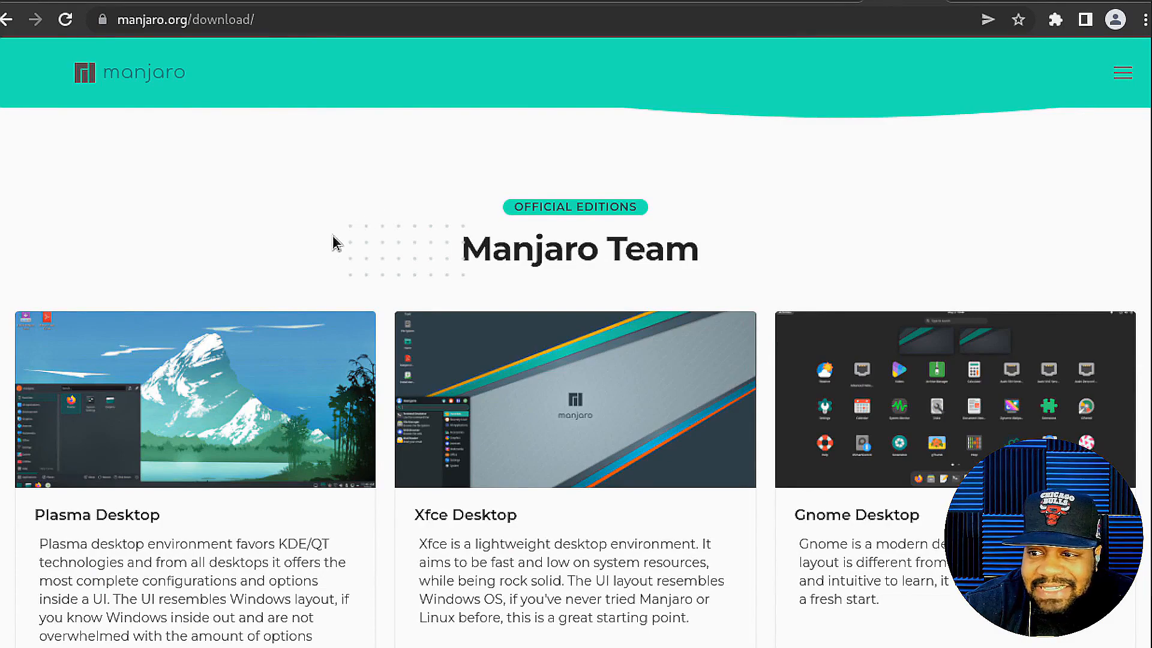
scroll(down, 3)
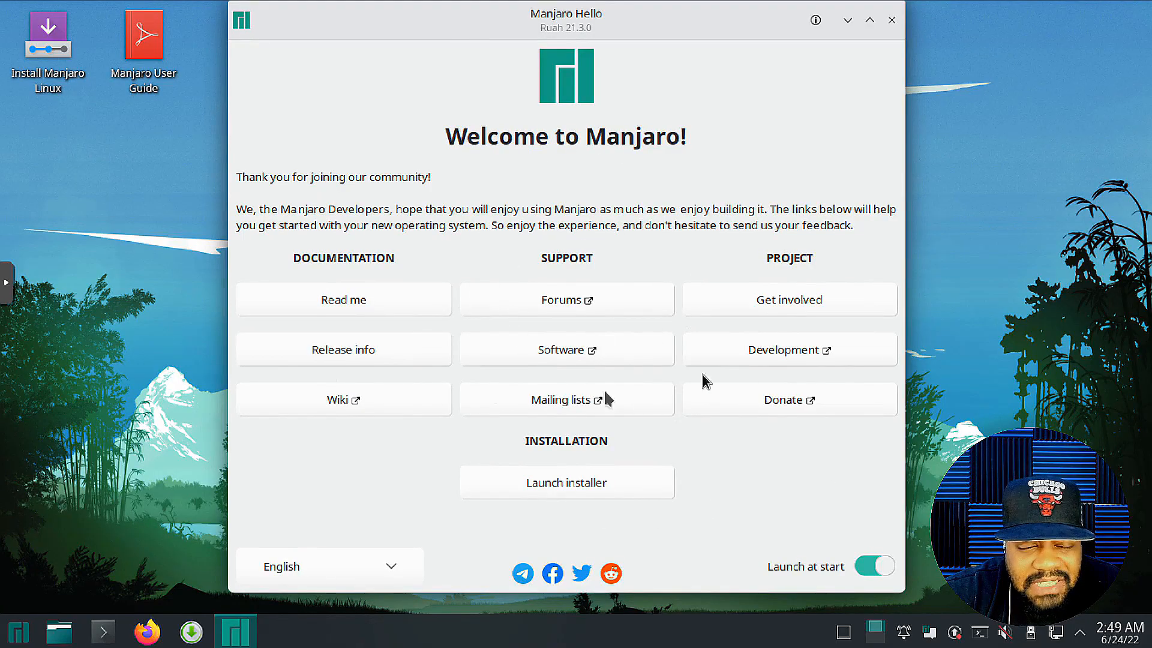
mouse_move(558, 389)
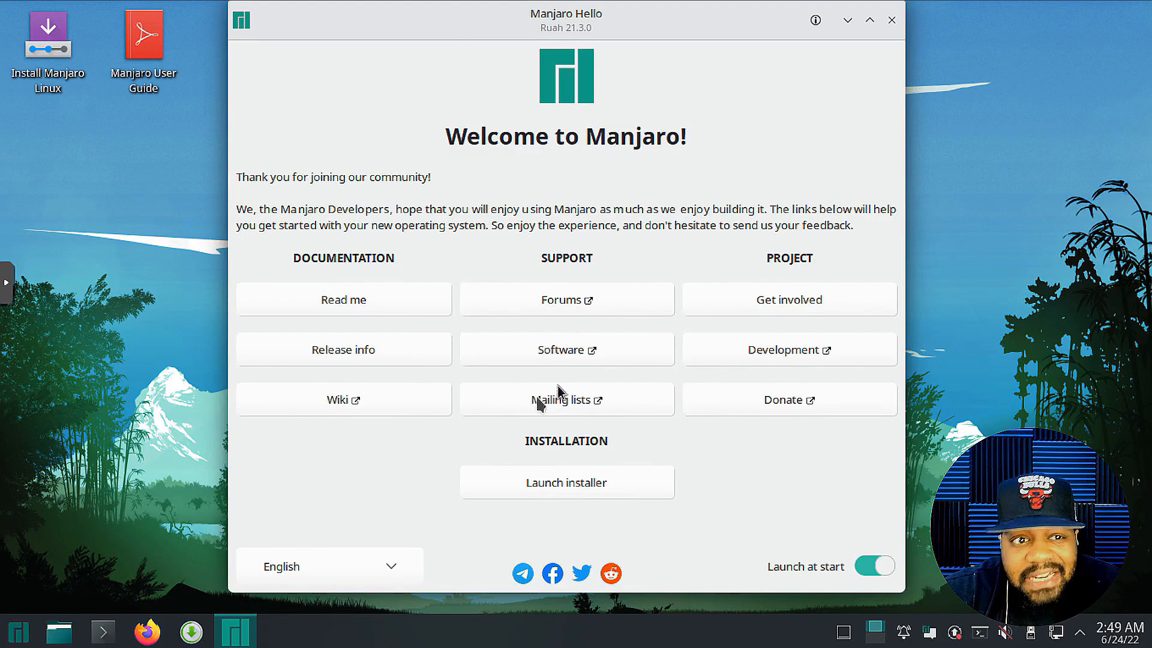
mouse_move(562, 378)
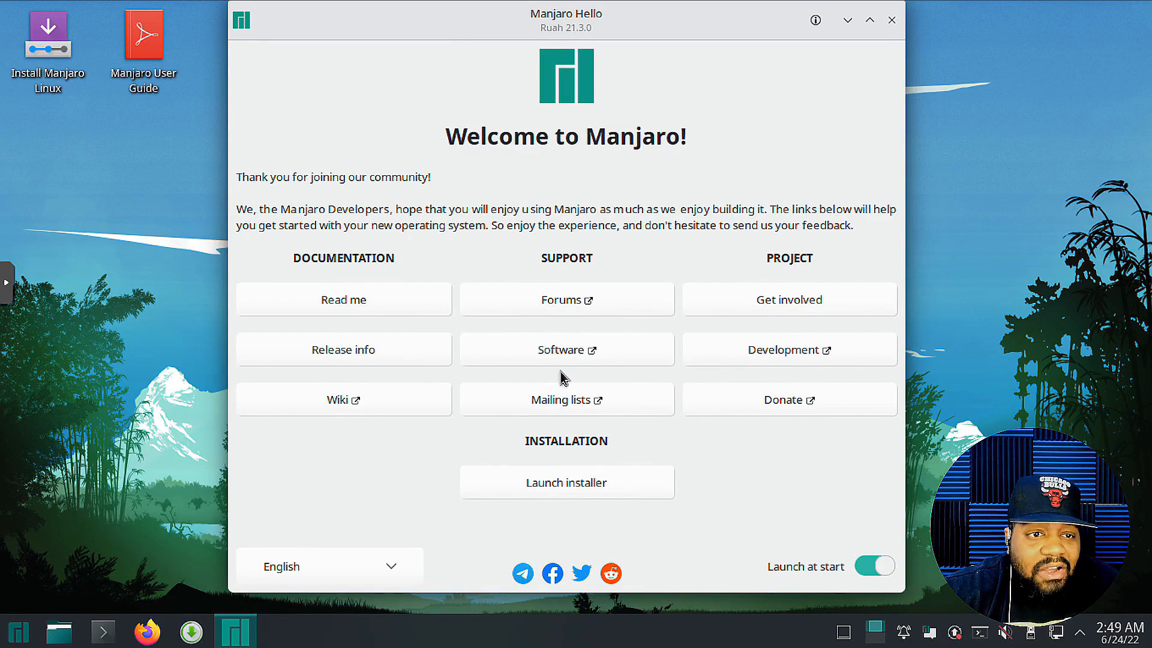
mouse_move(509, 388)
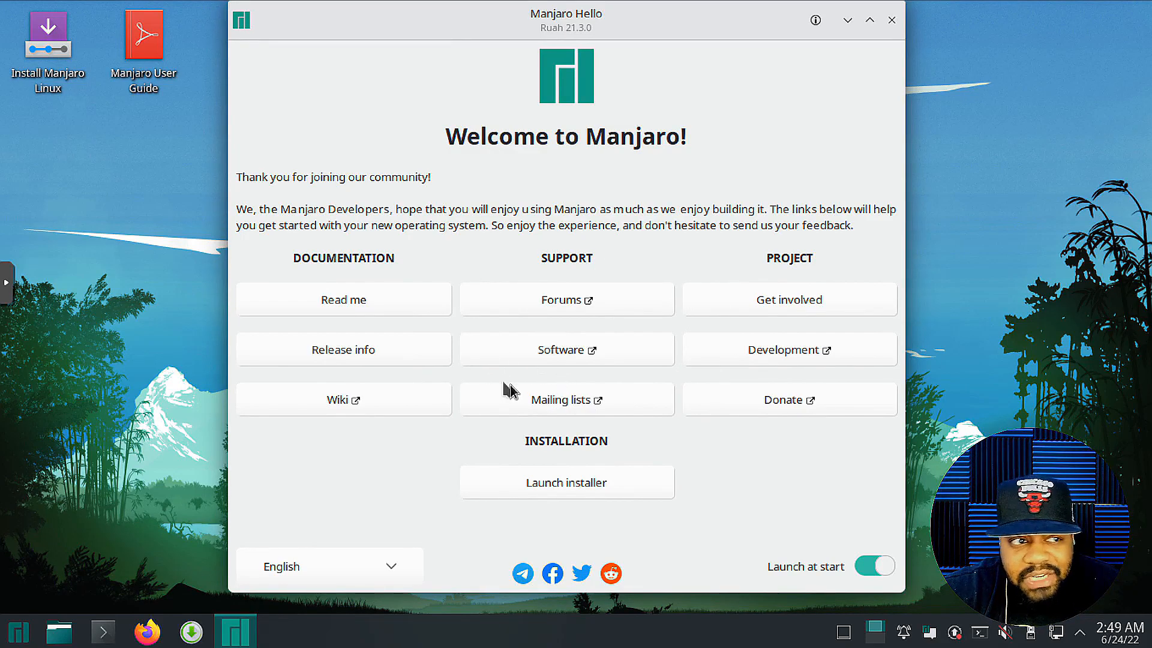
mouse_move(355, 374)
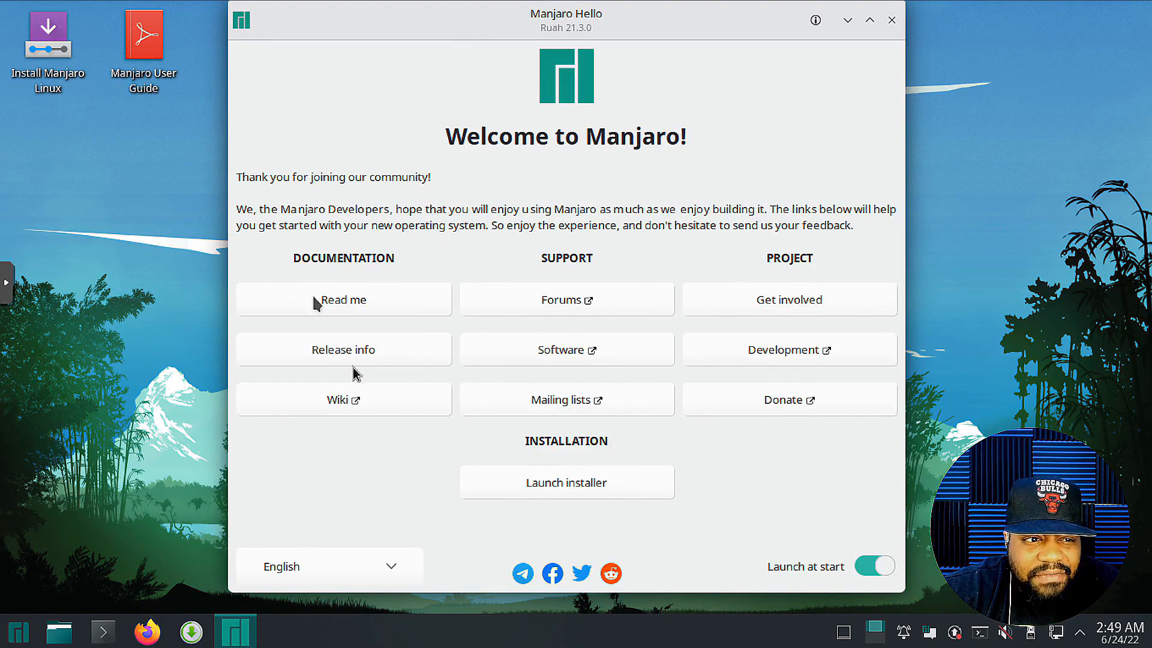
mouse_move(821, 252)
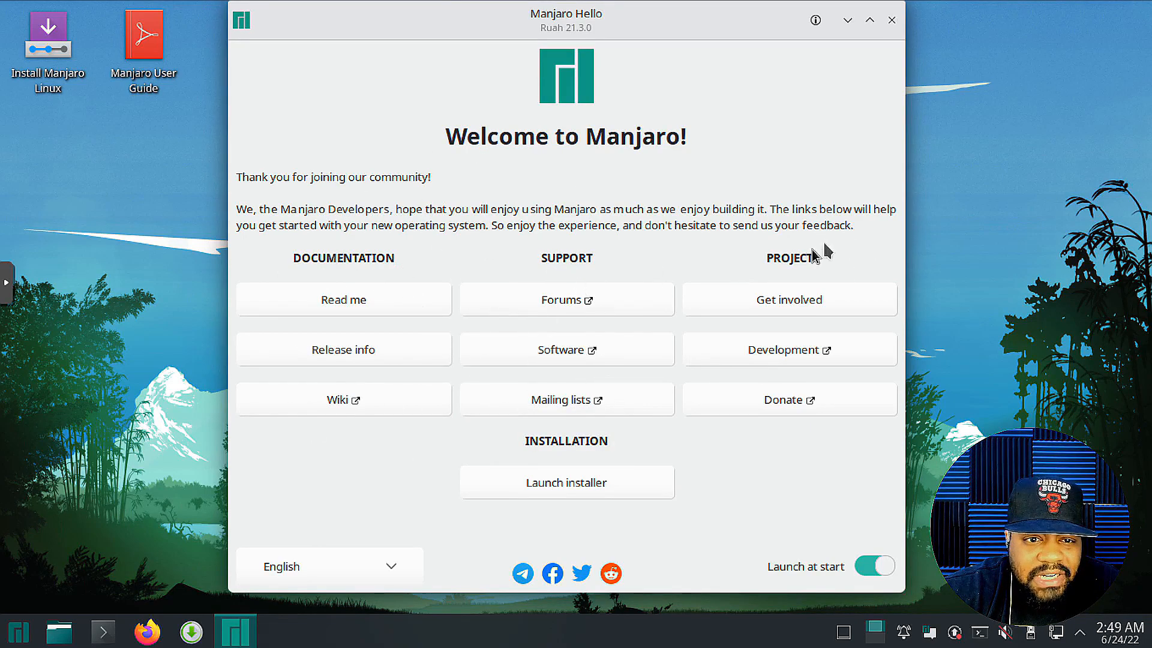
mouse_move(800, 266)
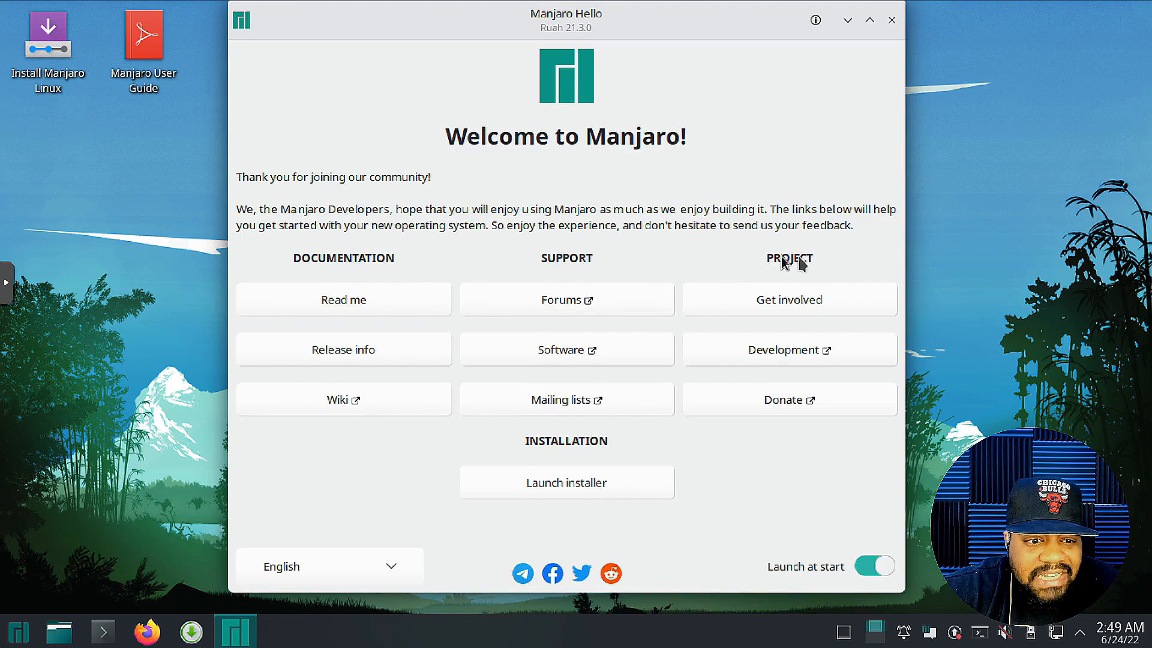
mouse_move(585, 488)
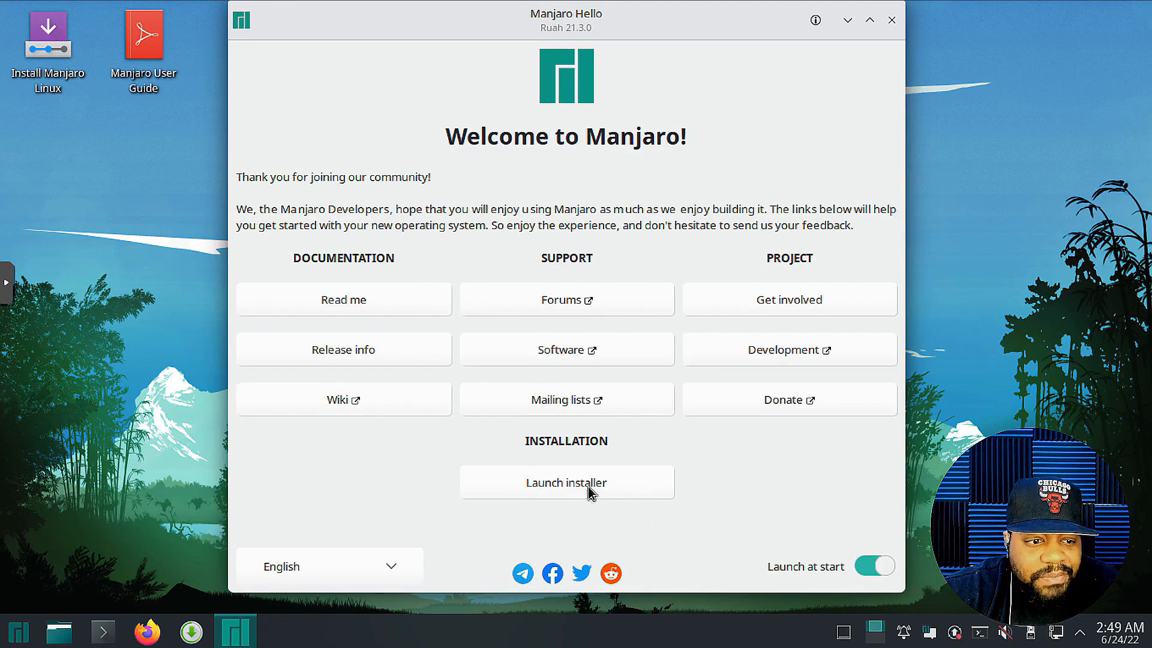
mouse_move(889, 48)
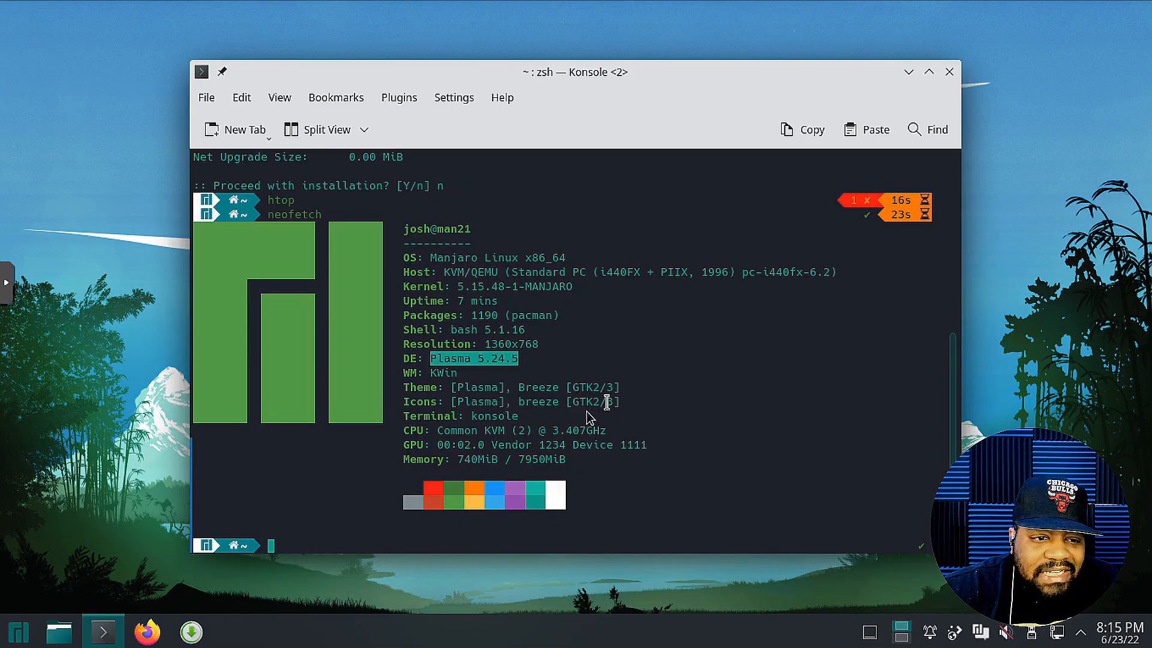
mouse_move(417, 470)
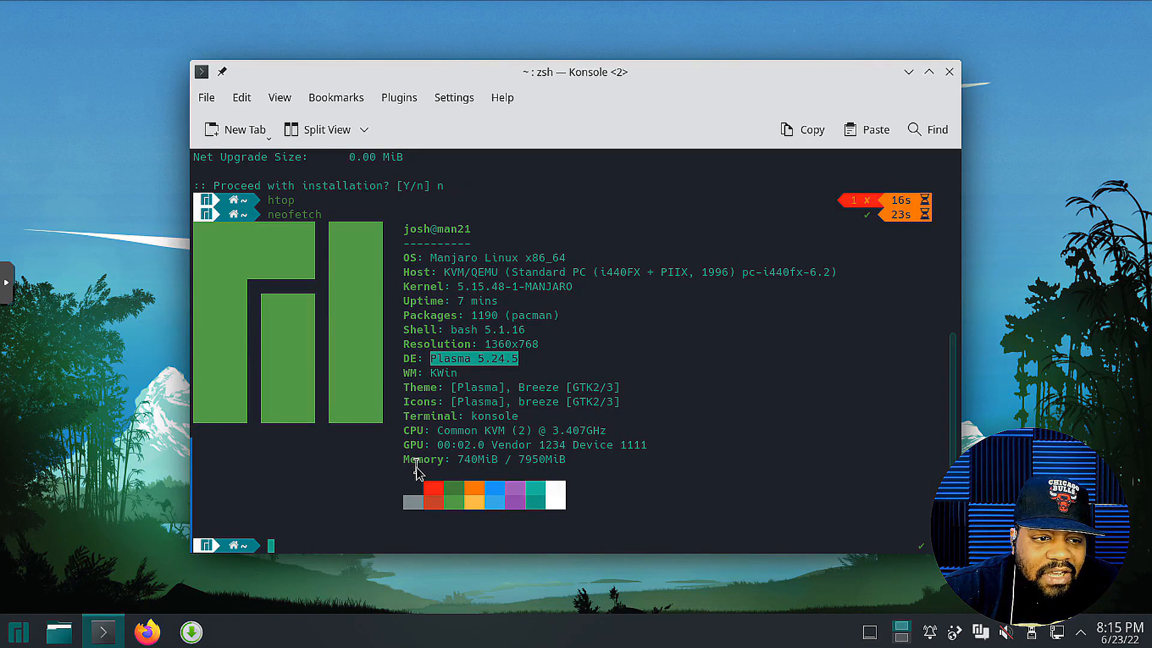
mouse_move(995, 77)
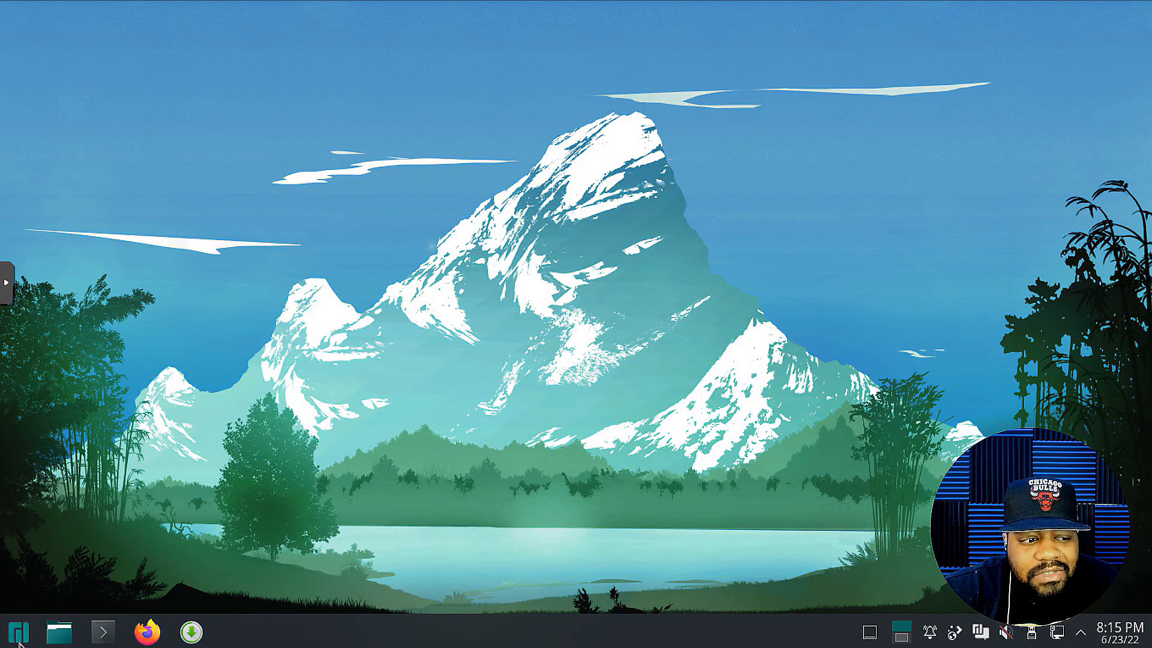
Step: Leave the neofetch terminal and launch the Add/Remove Software manager from the panel
click(18, 631)
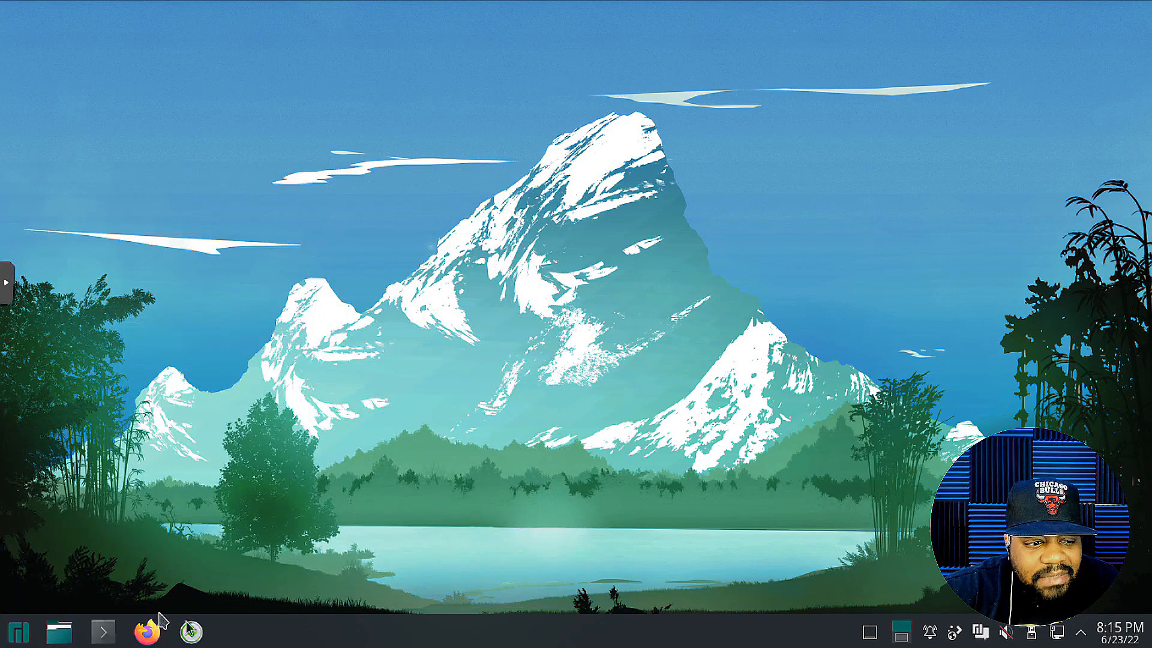
click(190, 631)
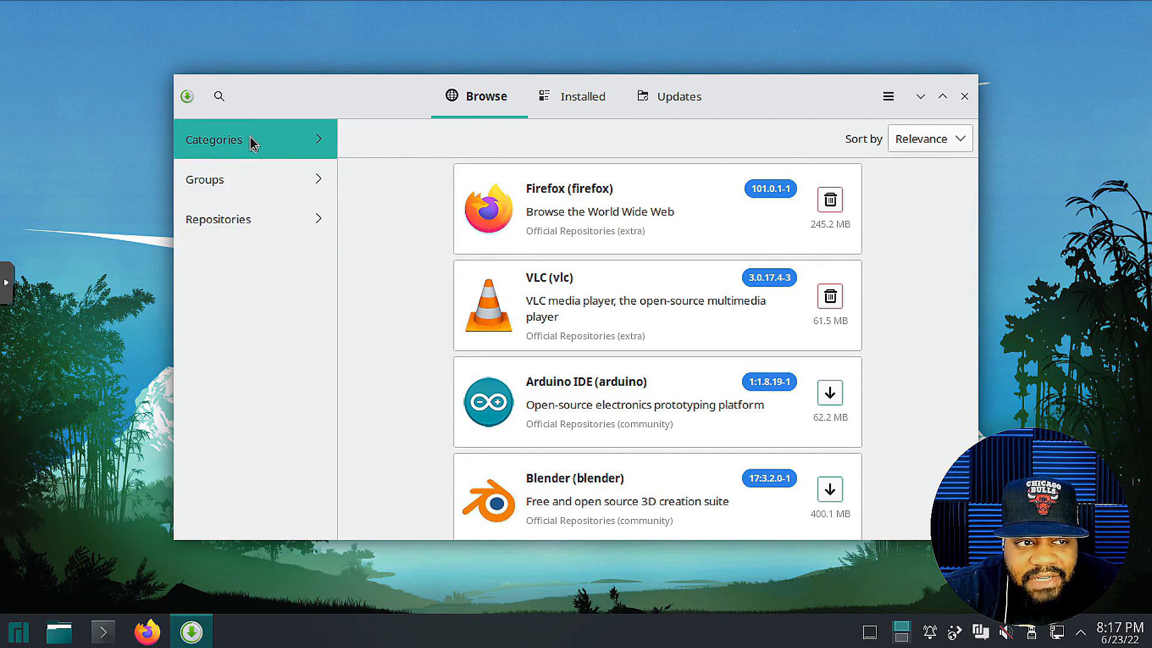
Step: Show the Pamac Browse catalogue listing Firefox, VLC, Arduino IDE and Blender
click(214, 139)
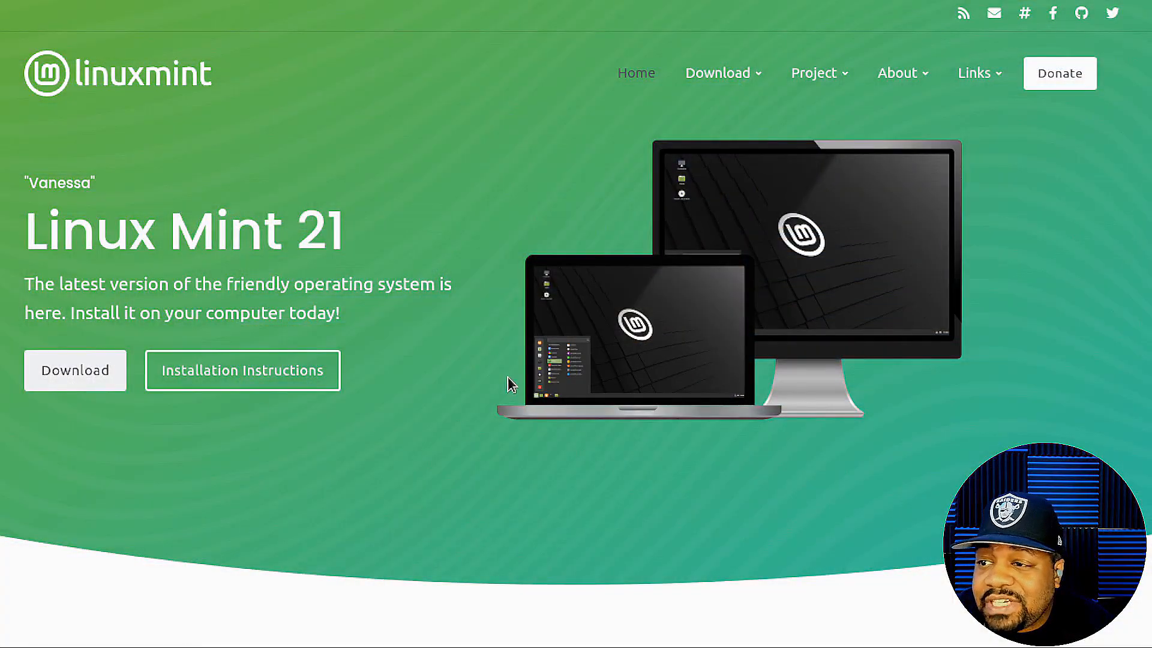
Step: Go to the Linux Mint 21 "Vanessa" download page and bring the Cinnamon Edition into view
click(74, 370)
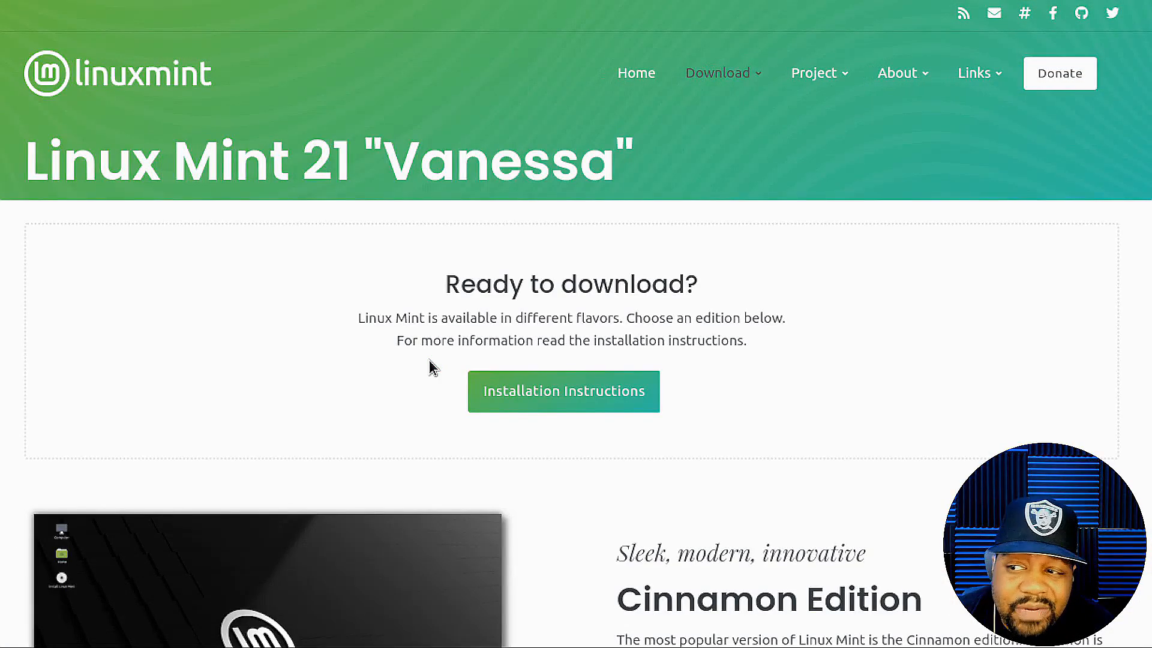
mouse_move(525, 378)
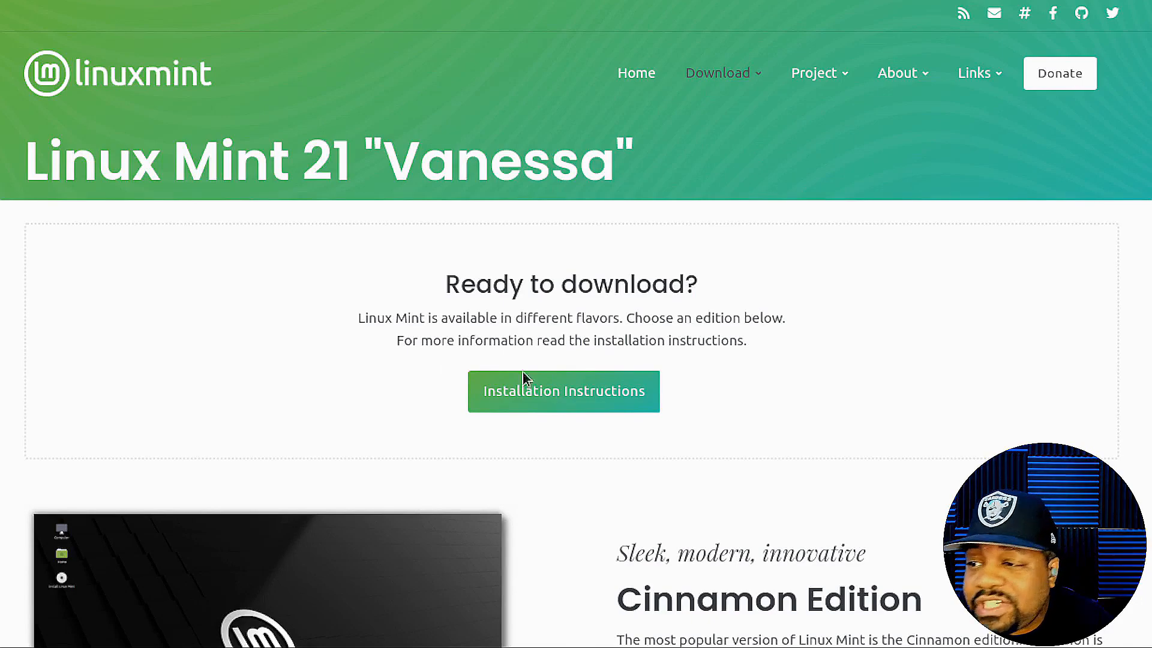
scroll(down, 3)
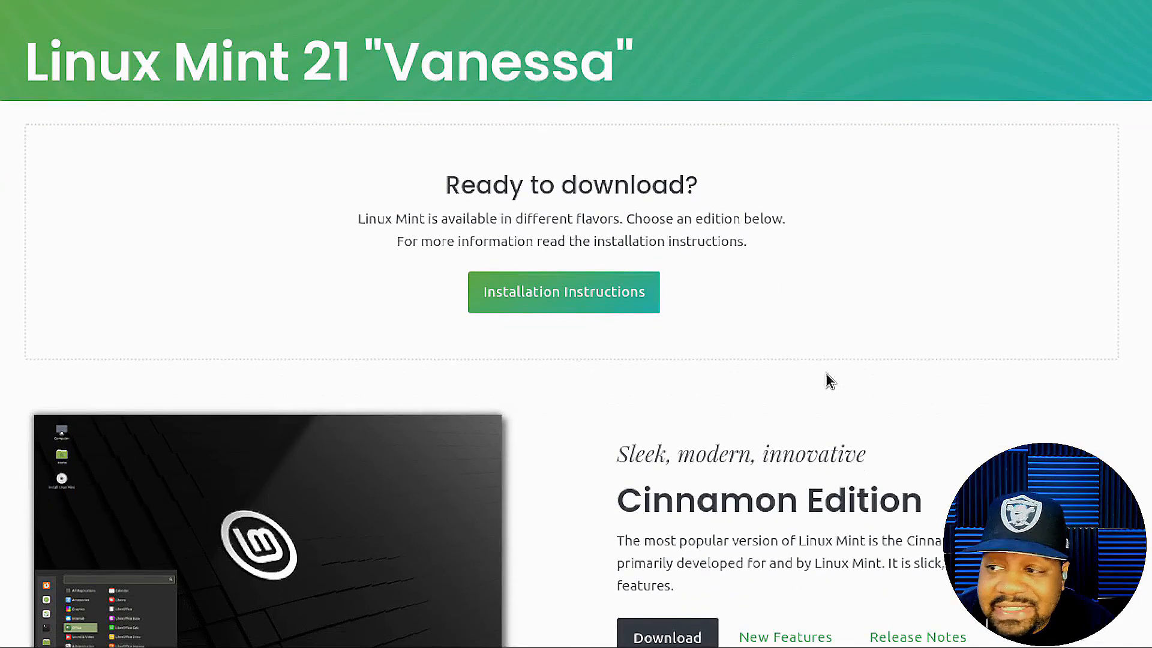
scroll(down, 3)
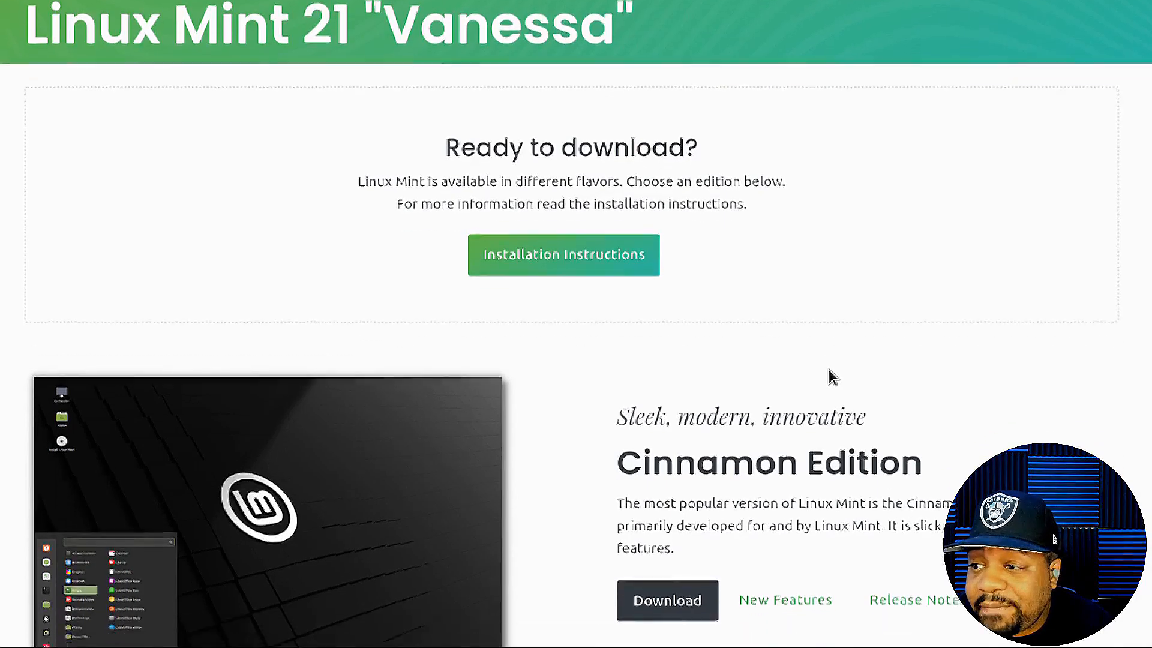
scroll(down, 3)
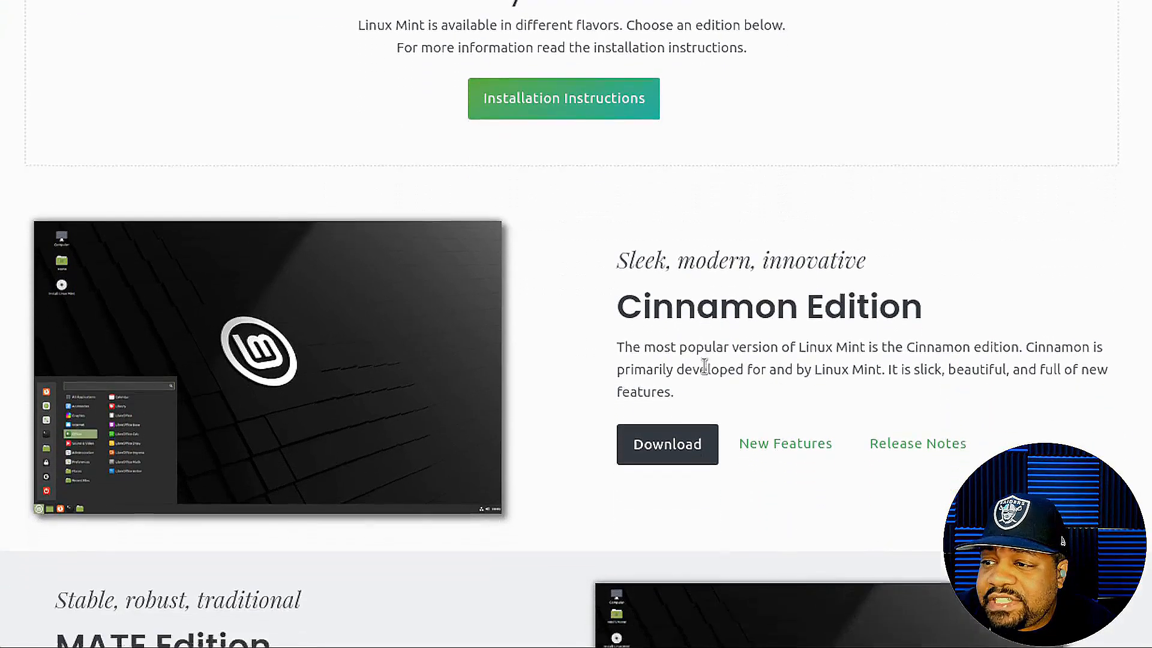
scroll(down, 3)
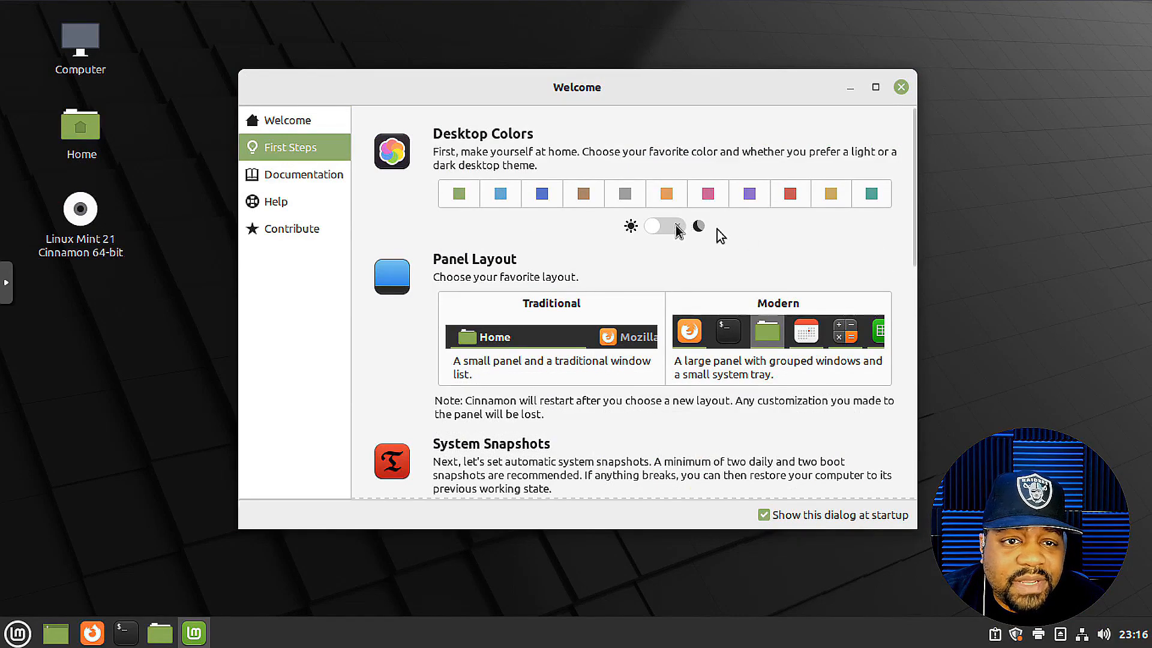
Step: Switch the Cinnamon desktop to the dark theme in the Welcome window and launch the Update Manager
click(662, 225)
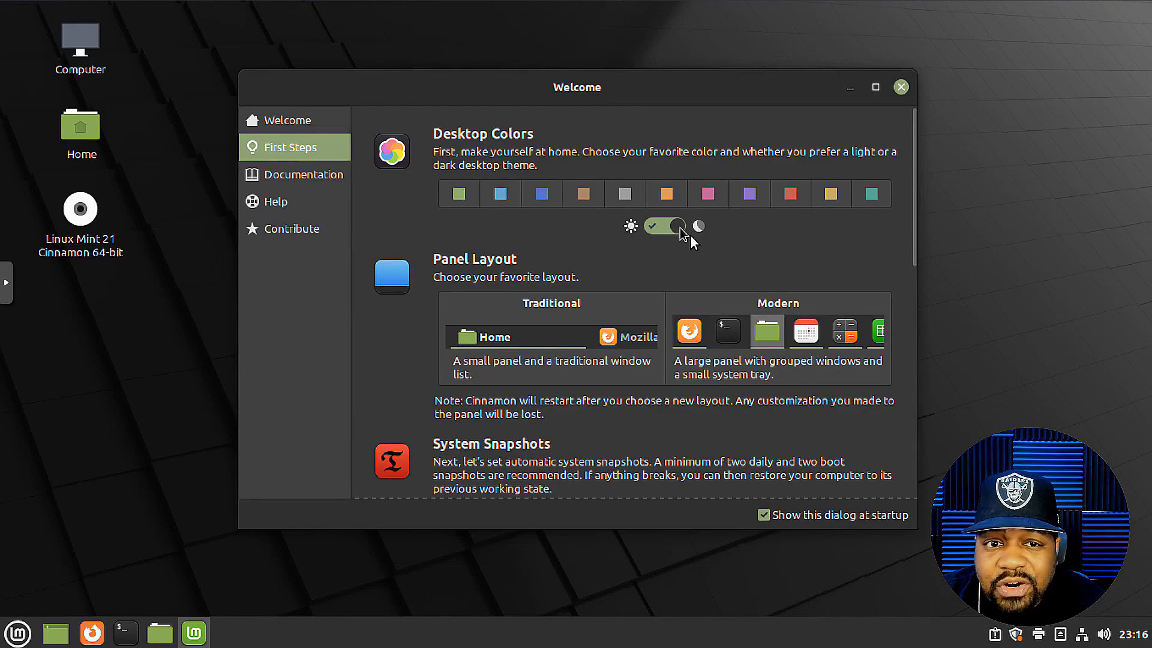
mouse_move(751, 226)
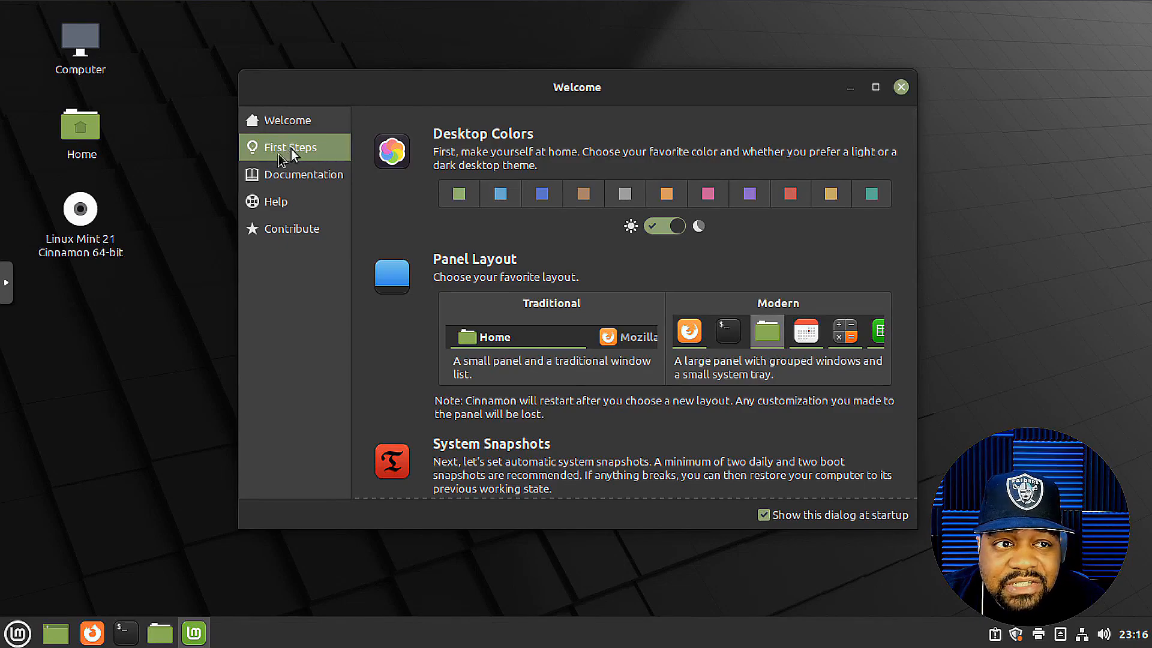
mouse_move(131, 146)
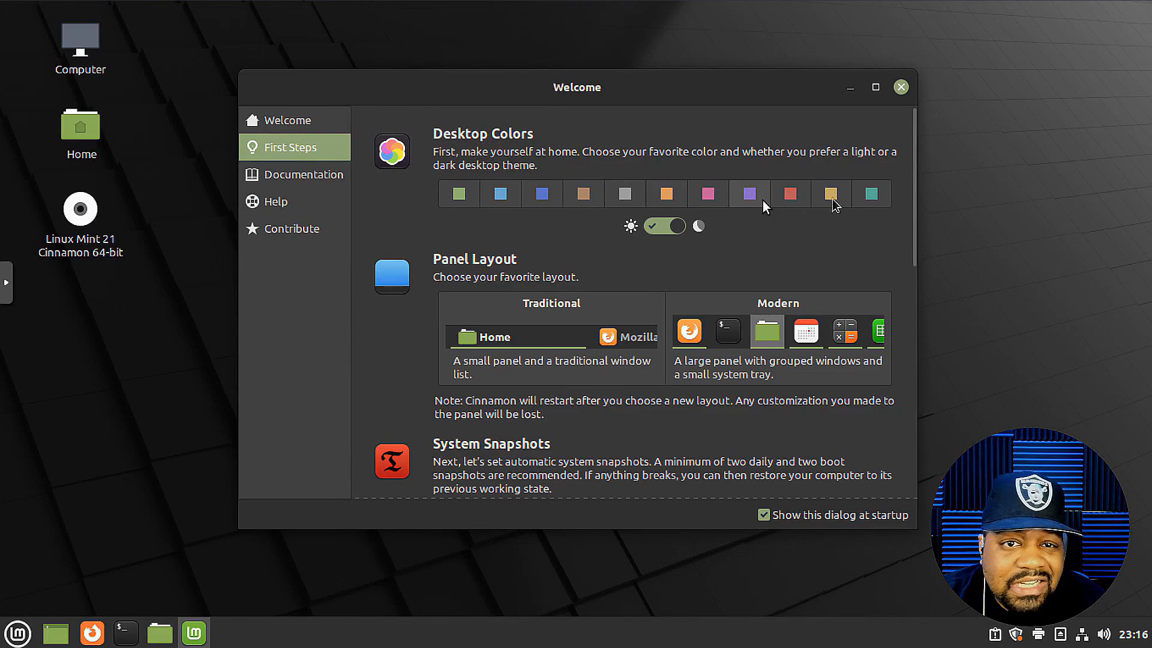
click(996, 633)
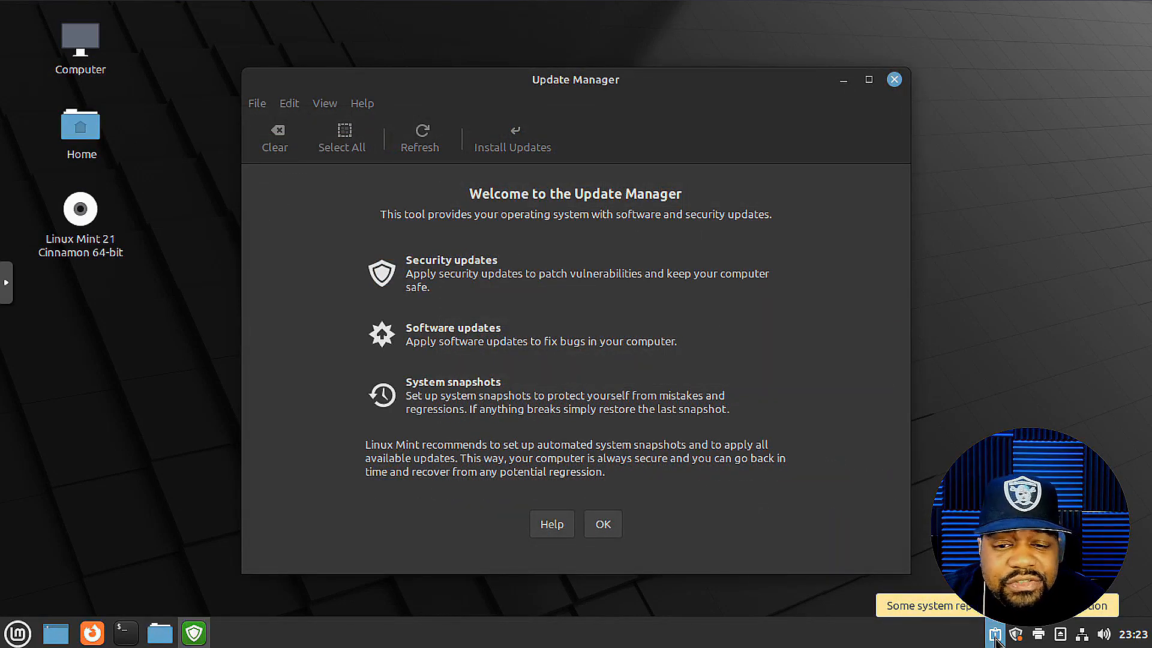
mouse_move(923, 243)
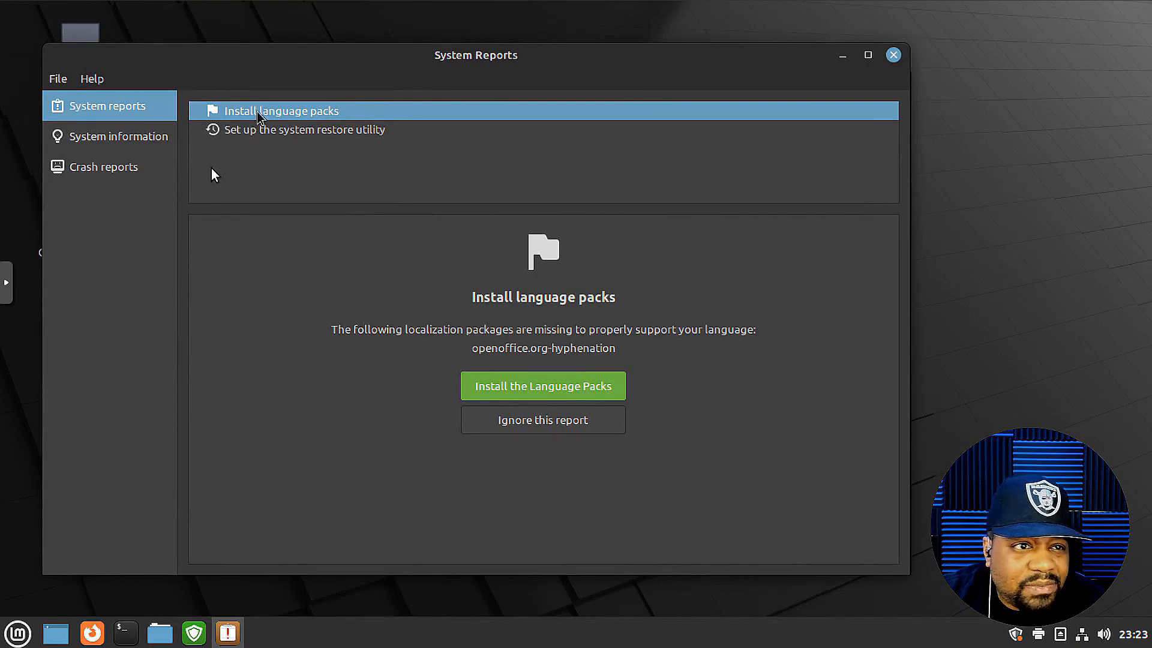
mouse_move(357, 121)
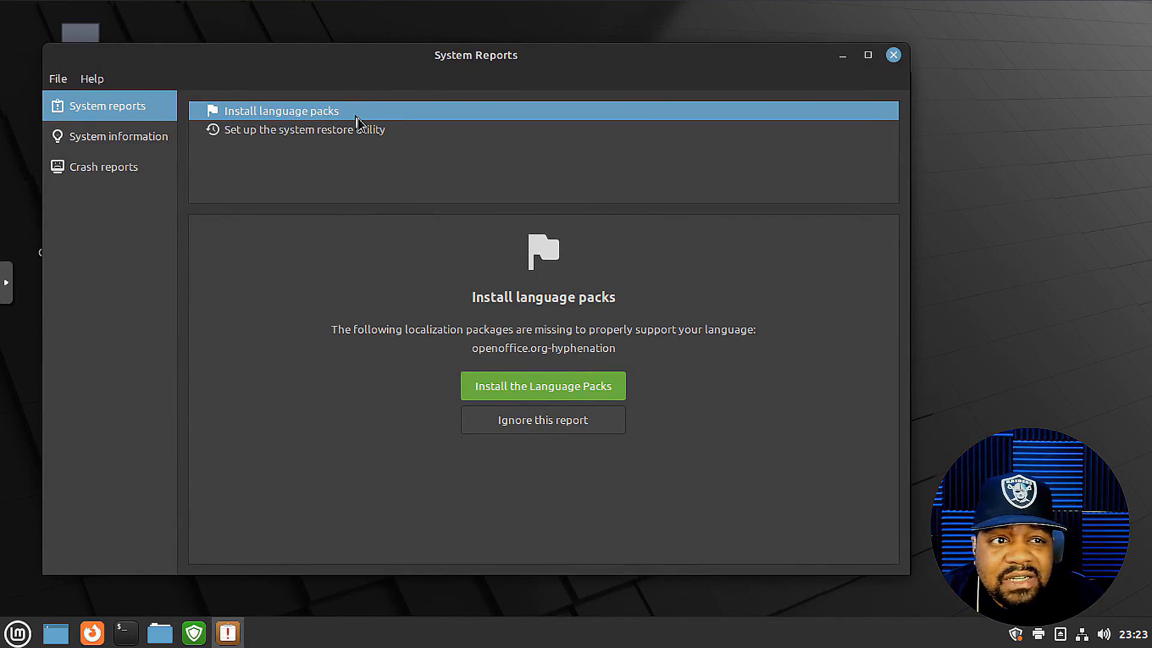
mouse_move(332, 149)
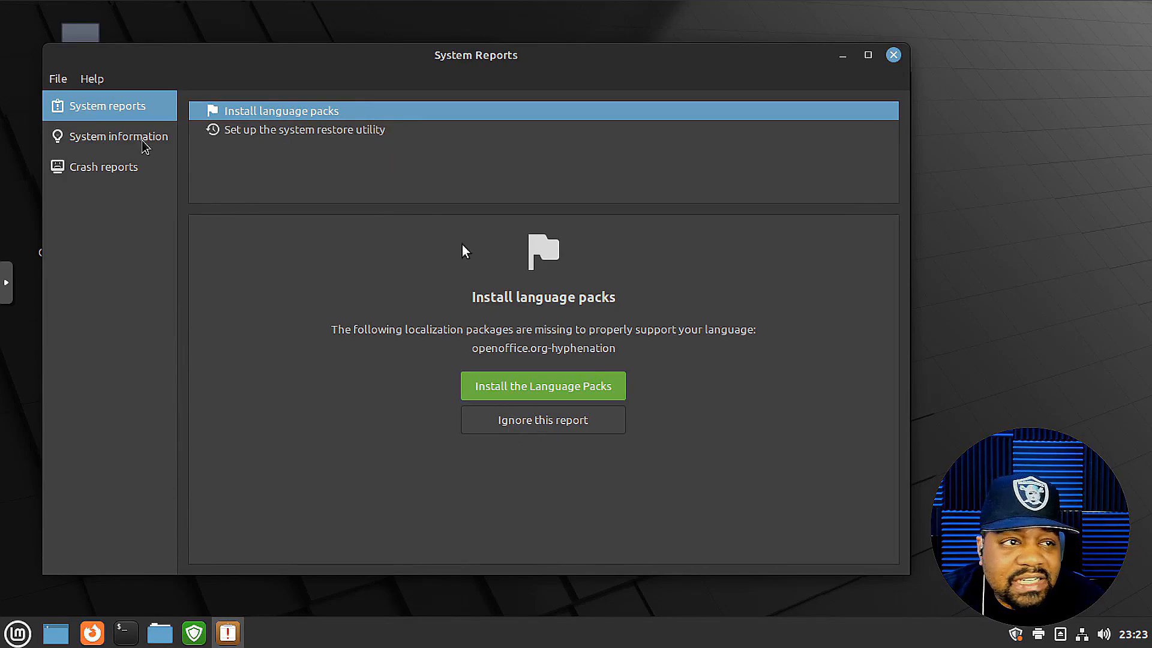
mouse_move(941, 66)
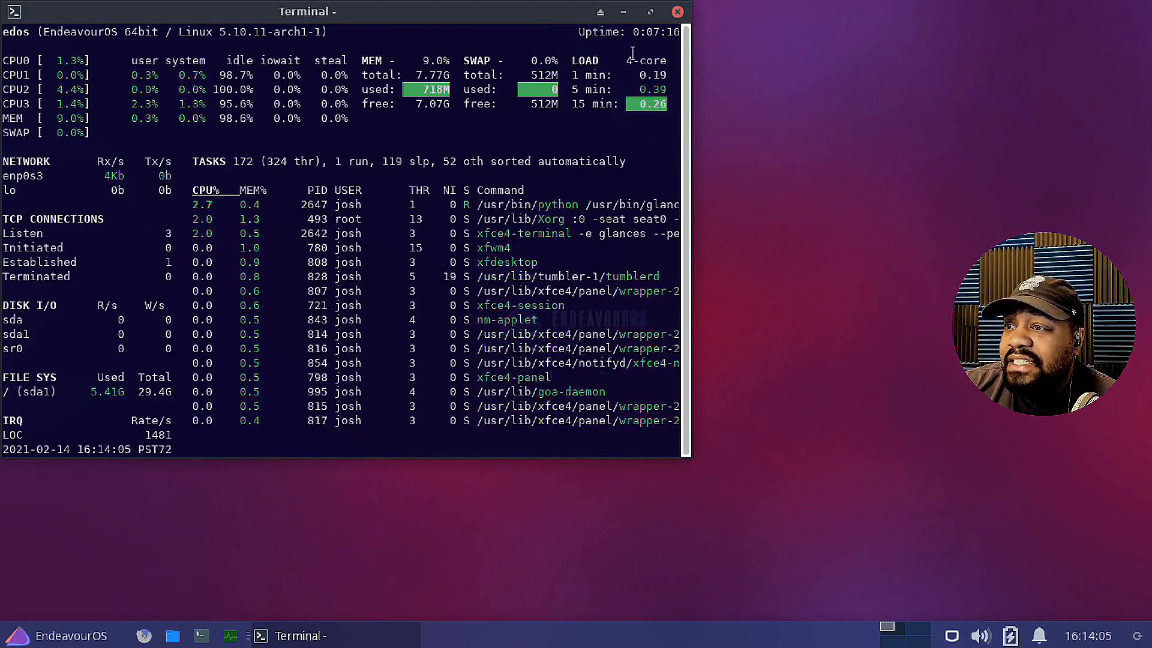
Step: Close the Glances monitor, briefly open and close a terminal, then show the home folder in the file manager
click(676, 10)
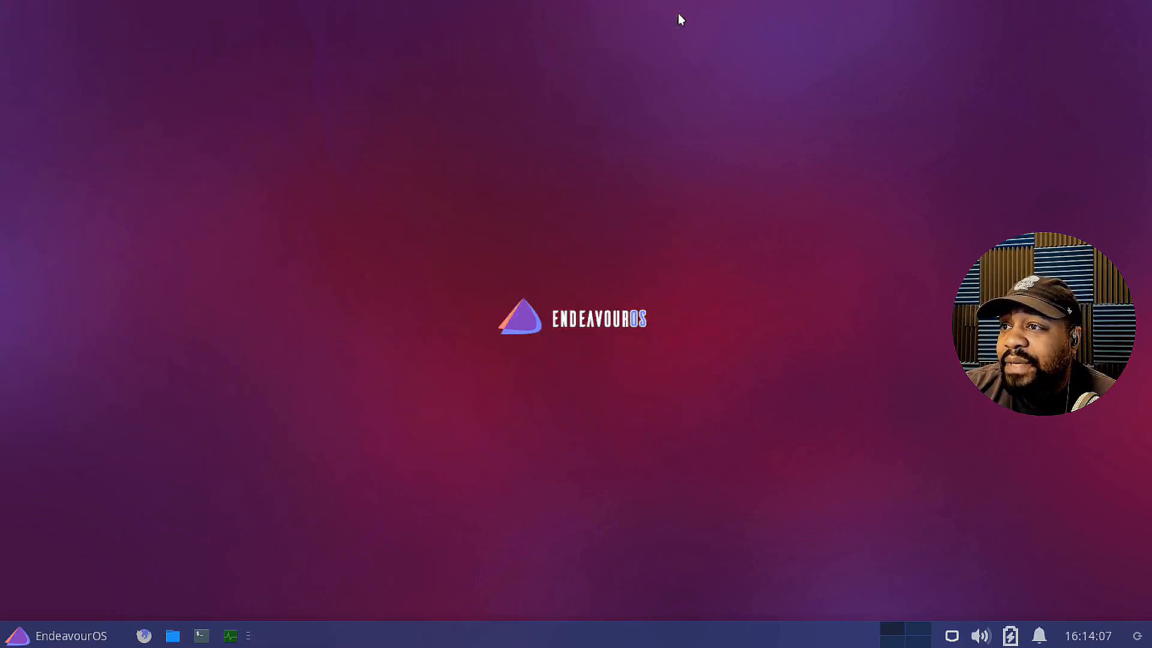
mouse_move(230, 636)
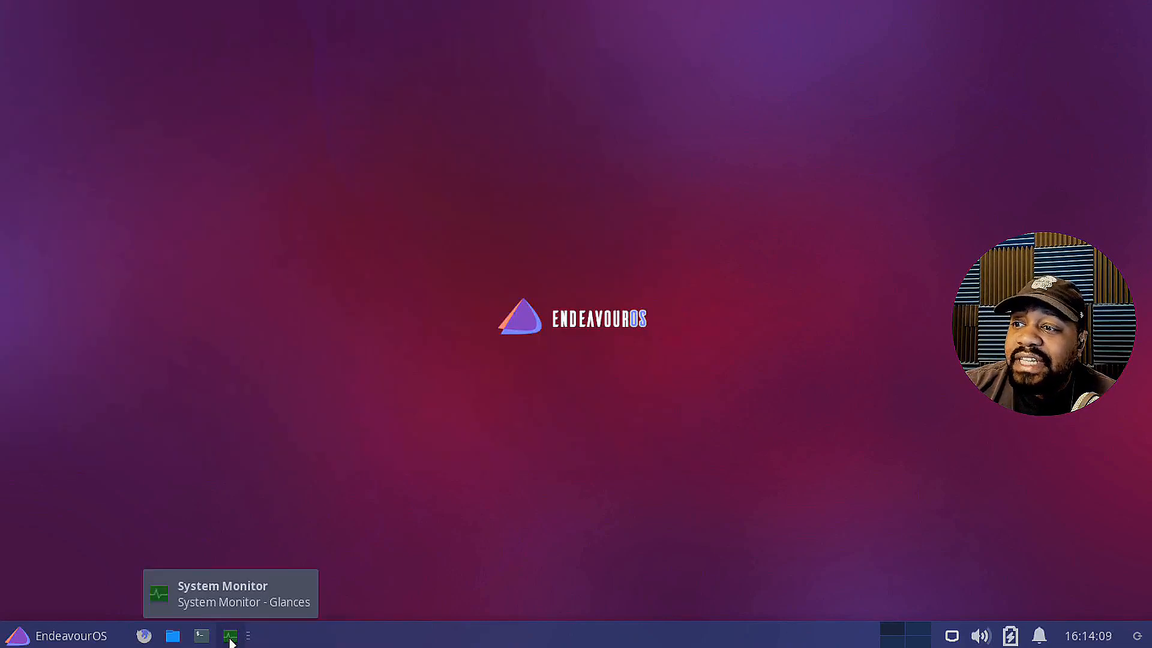
mouse_move(201, 636)
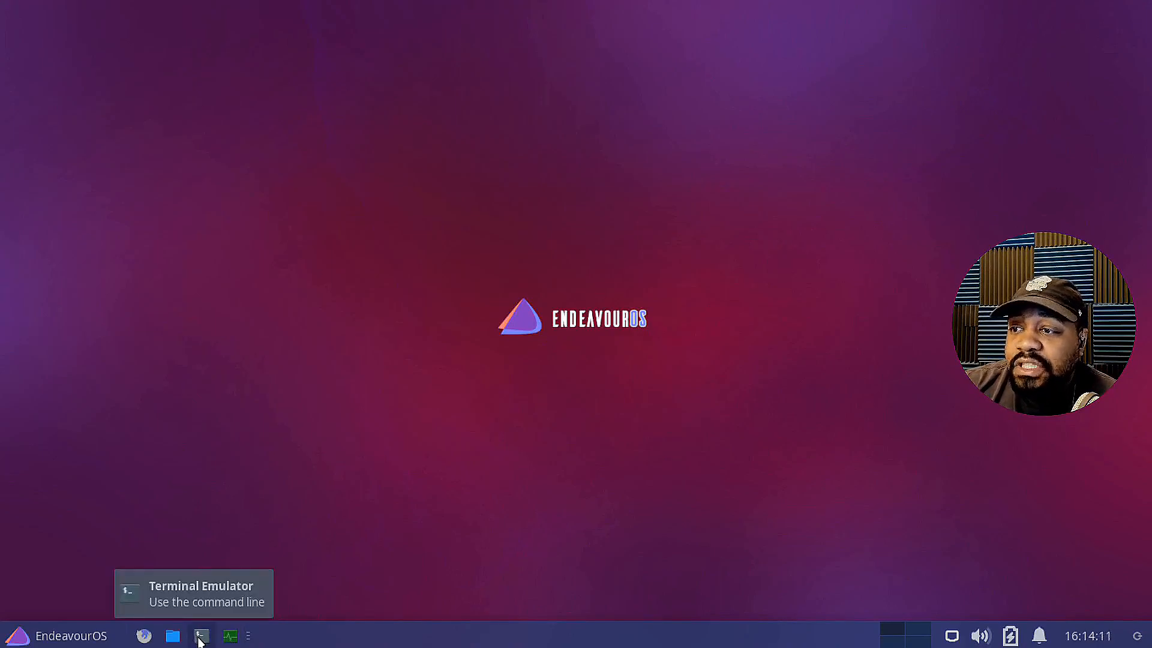
click(201, 636)
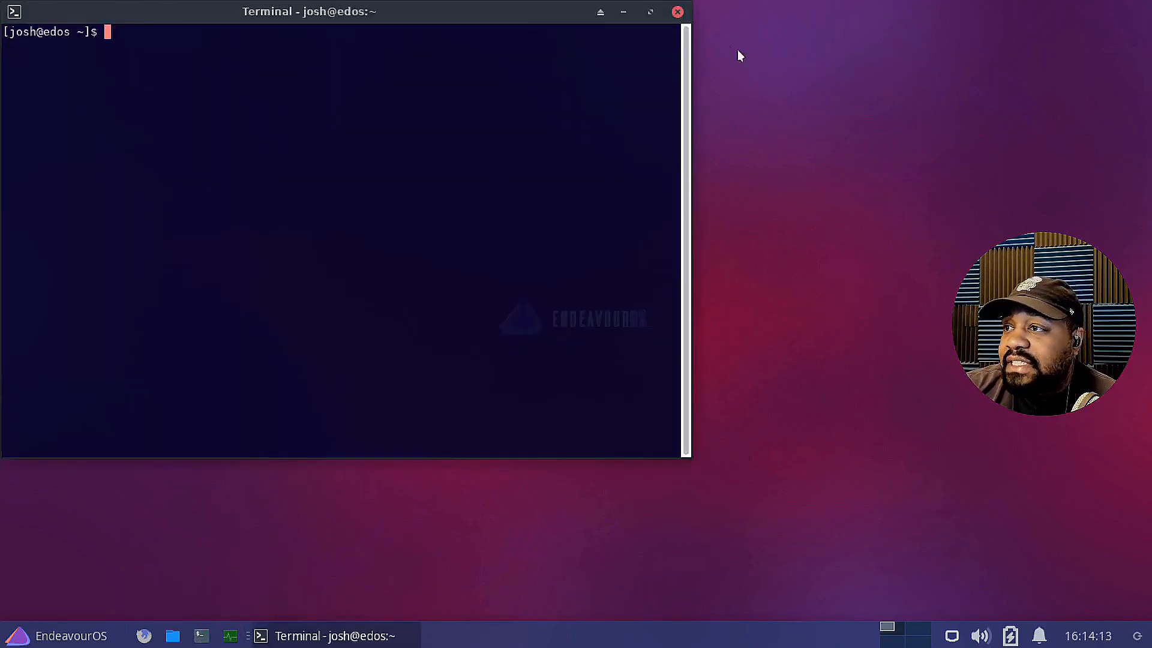
mouse_move(676, 12)
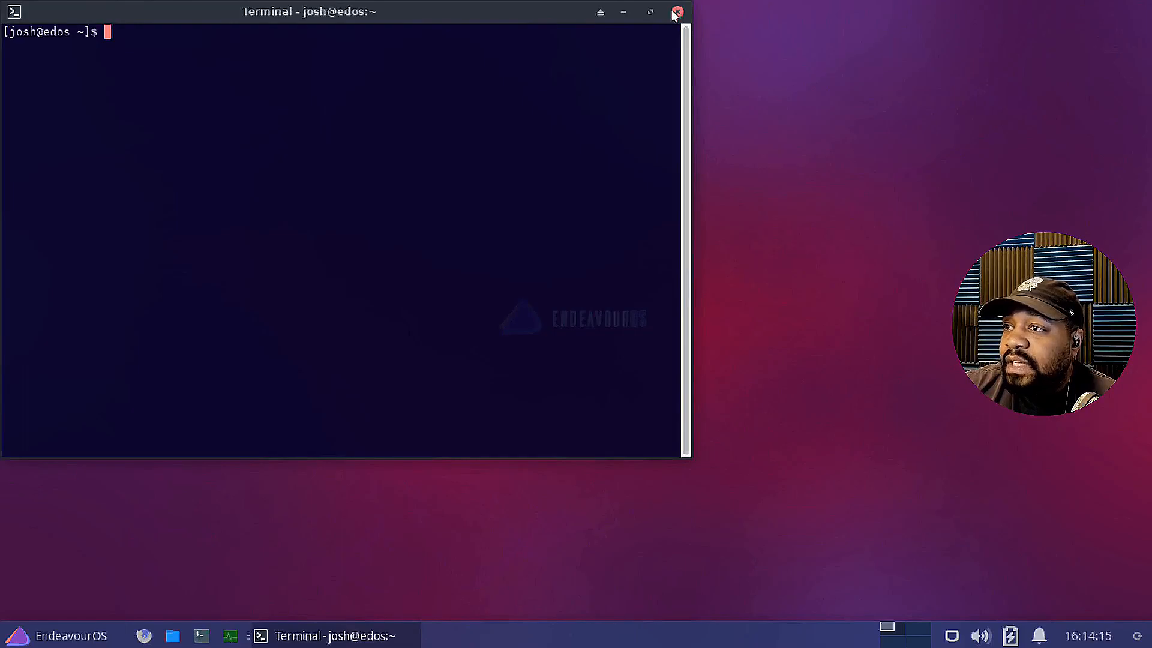
click(675, 14)
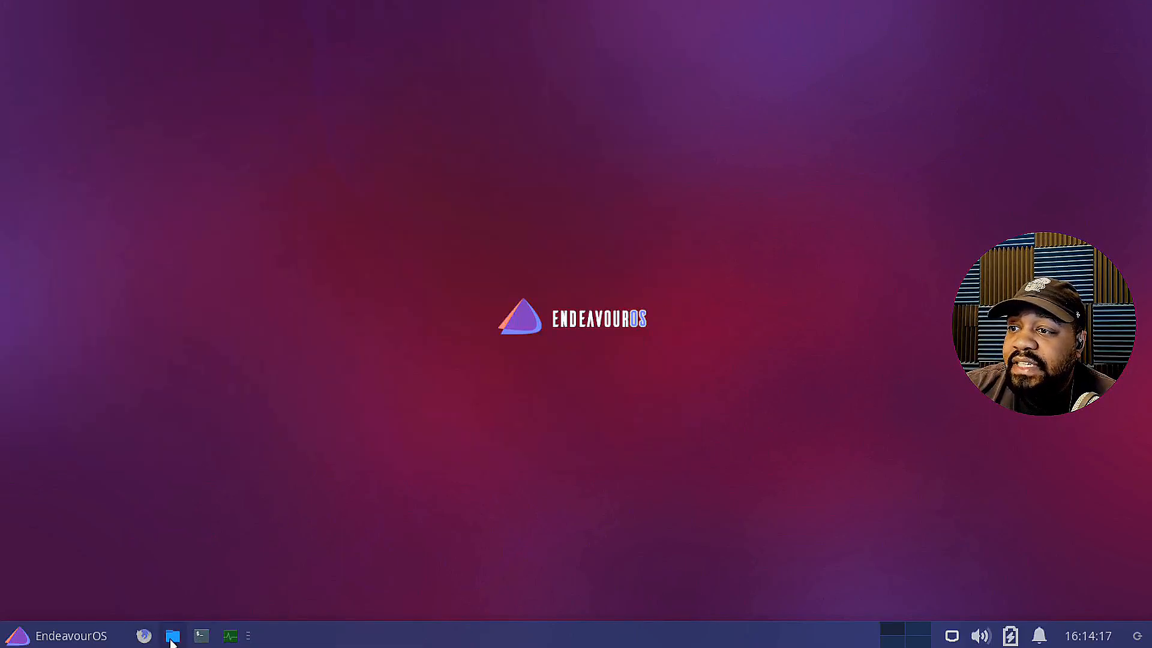
click(172, 636)
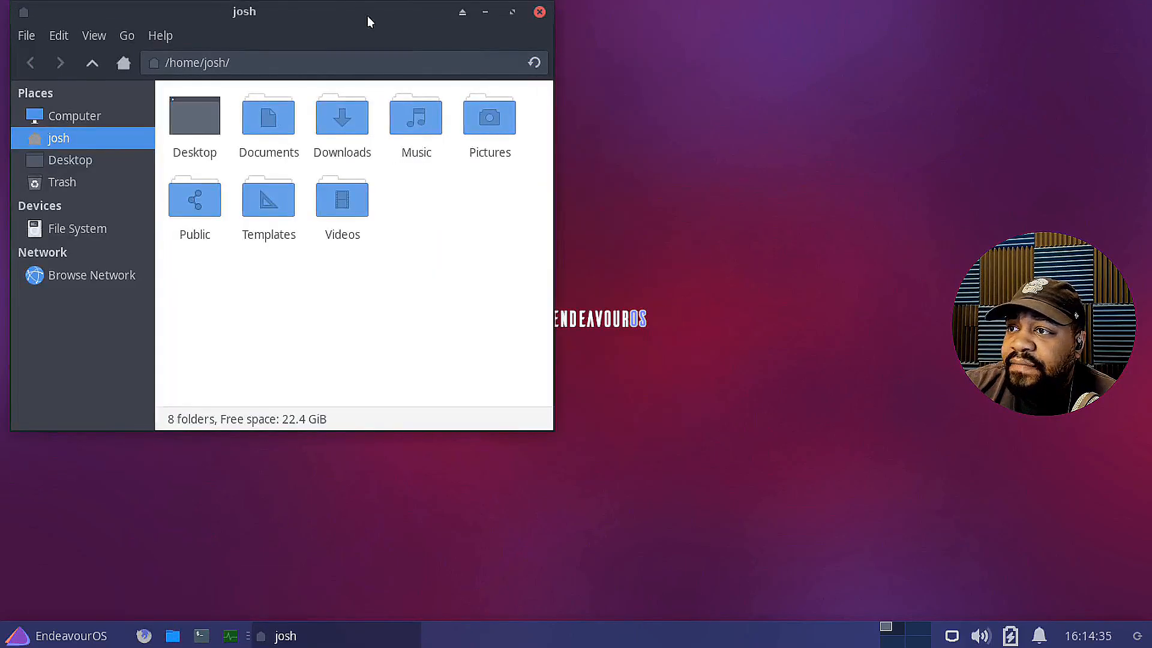
mouse_move(205, 50)
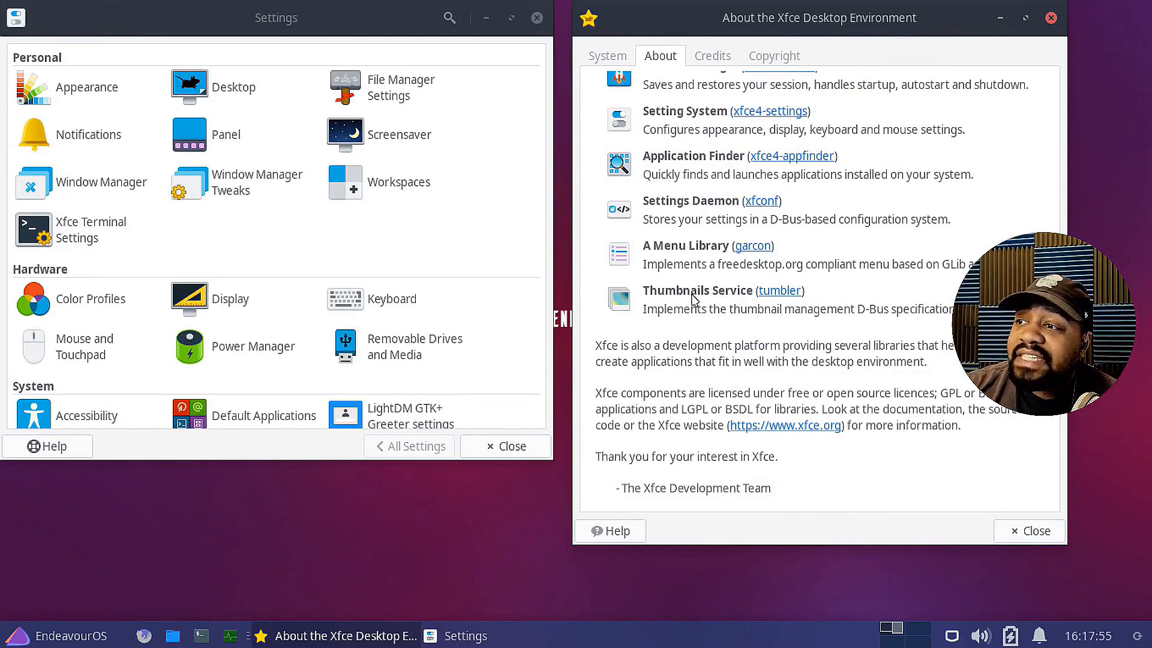
Step: Close the About Xfce dialog and launch Archive Manager from the Accessories category of the Whisker menu
scroll(up, 3)
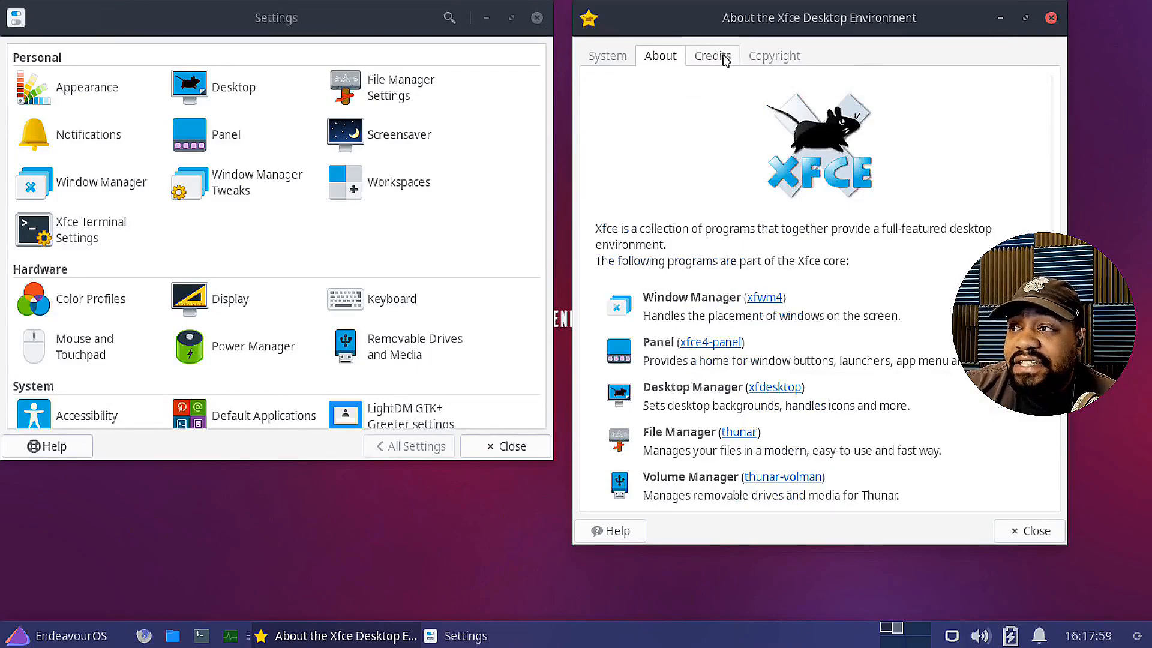
mouse_move(1028, 530)
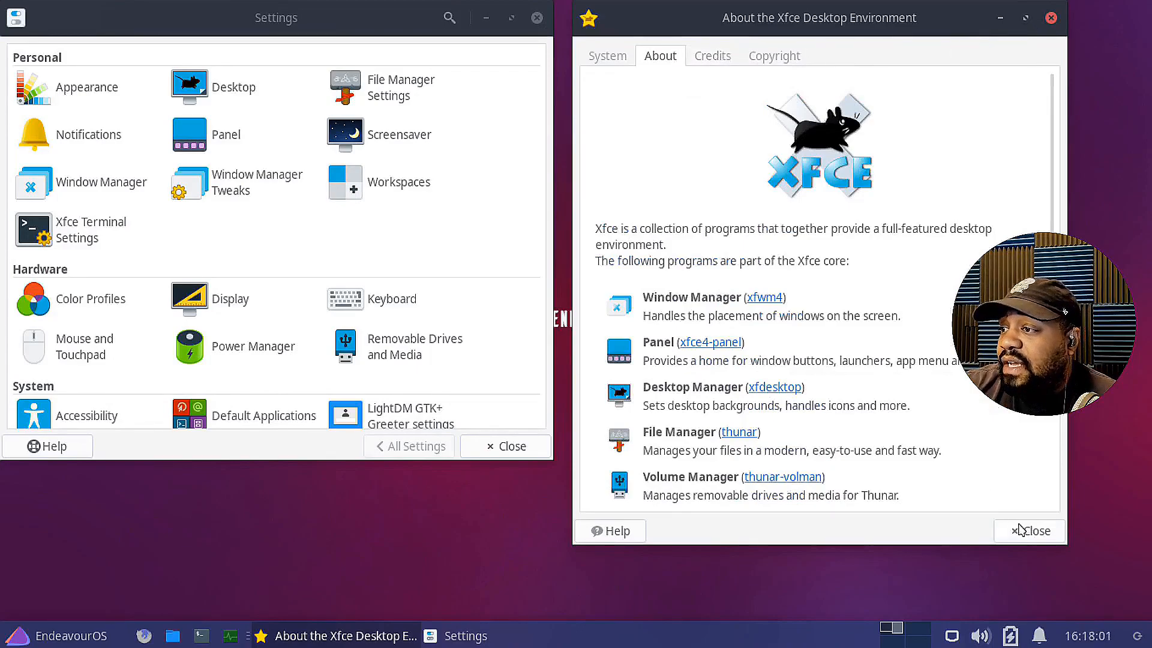
click(1029, 530)
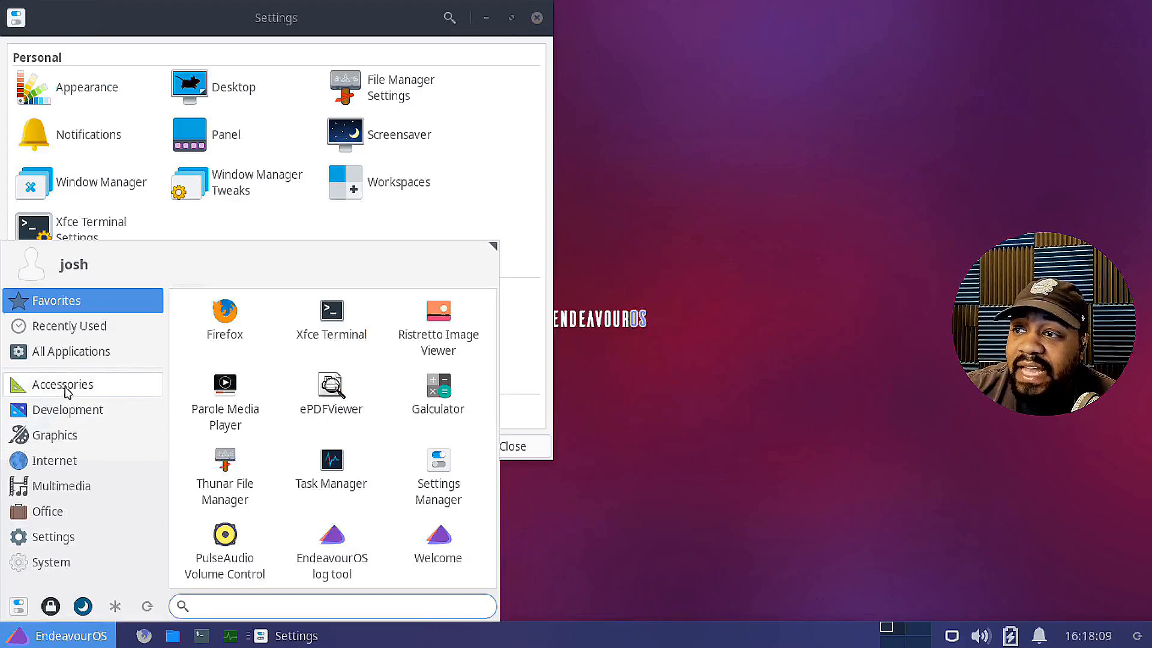
click(63, 384)
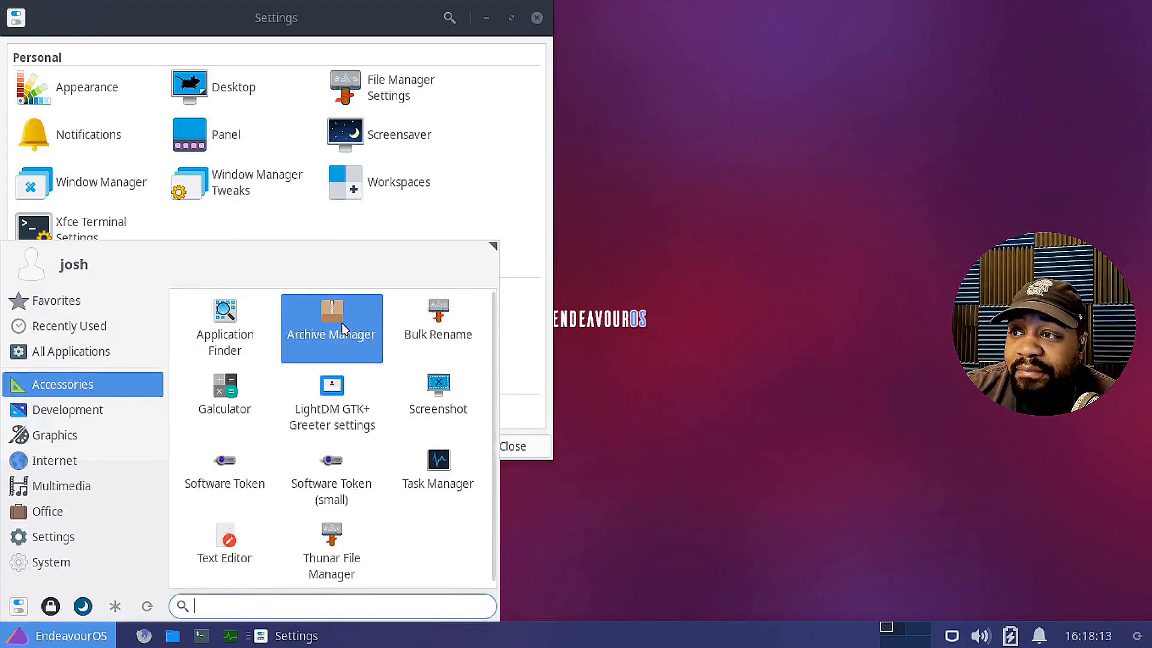
double_click(331, 328)
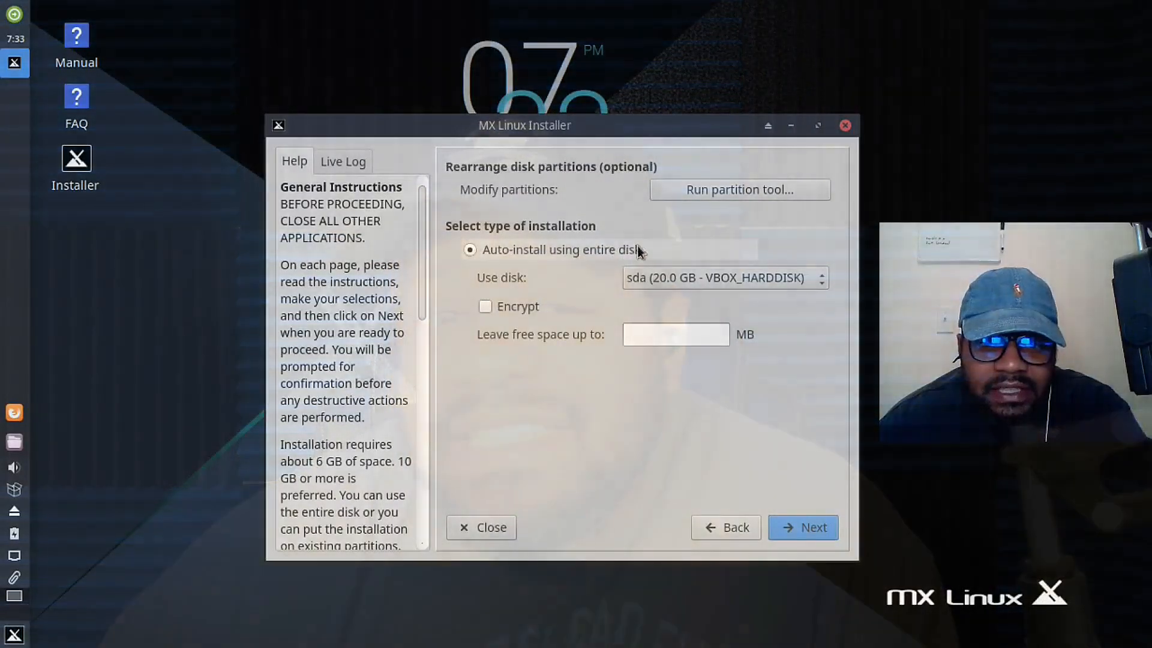
mouse_move(668, 259)
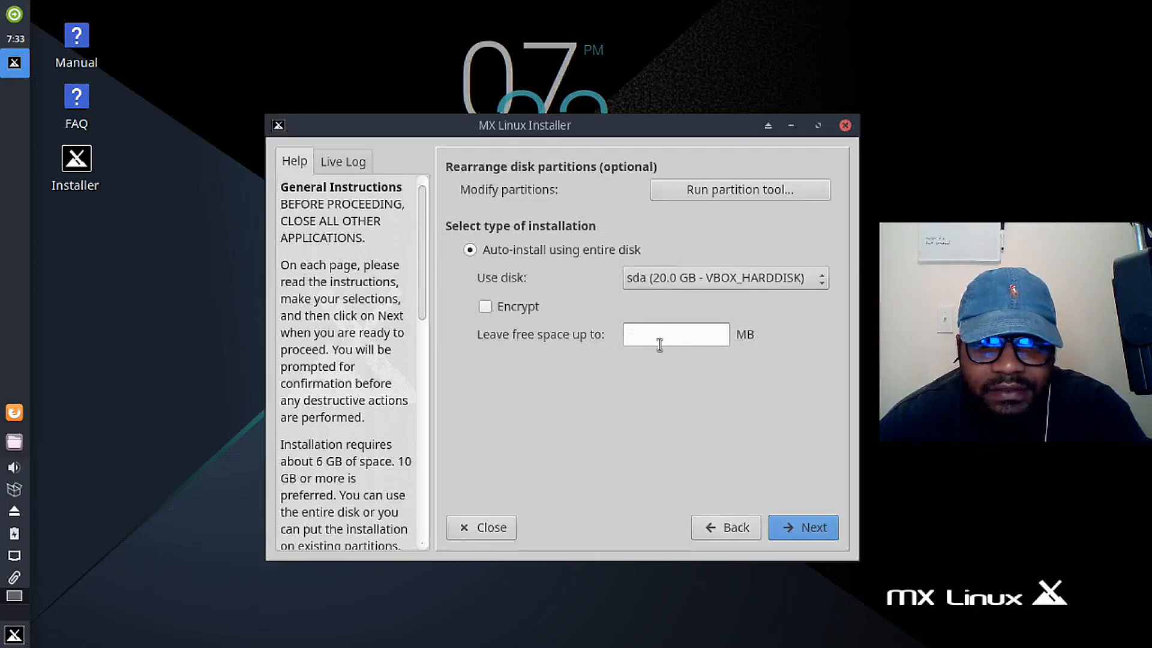
mouse_move(739, 190)
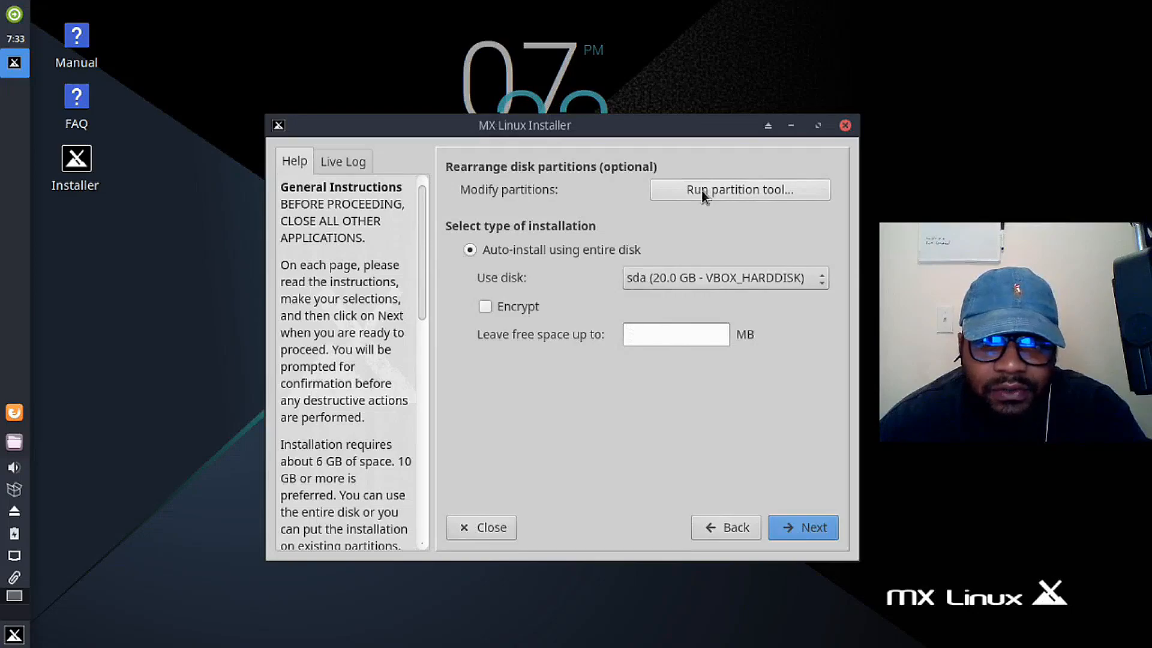
mouse_move(714, 231)
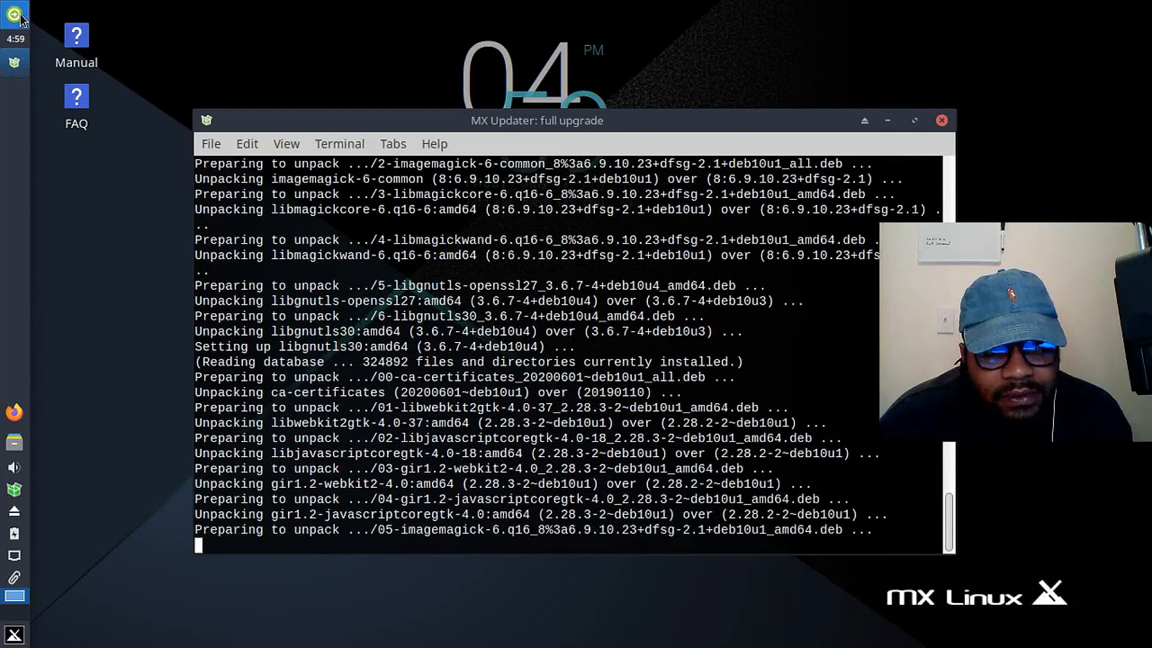
mouse_move(15, 15)
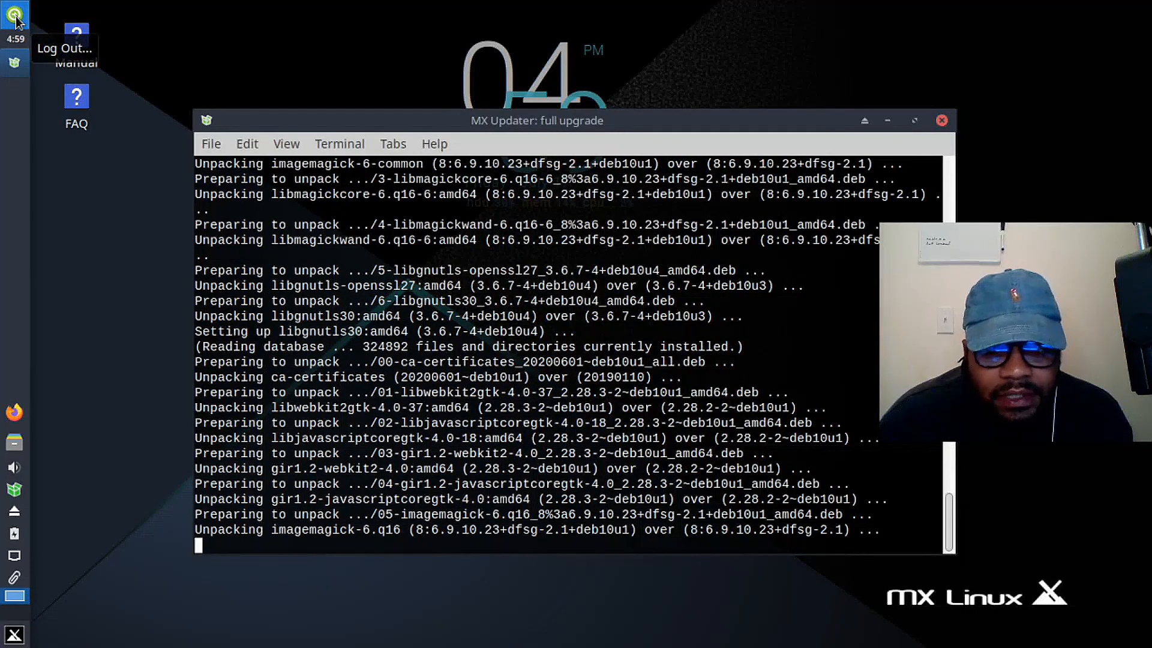
Step: Show the MX Tools category in the applications menu while the full upgrade continues
click(15, 14)
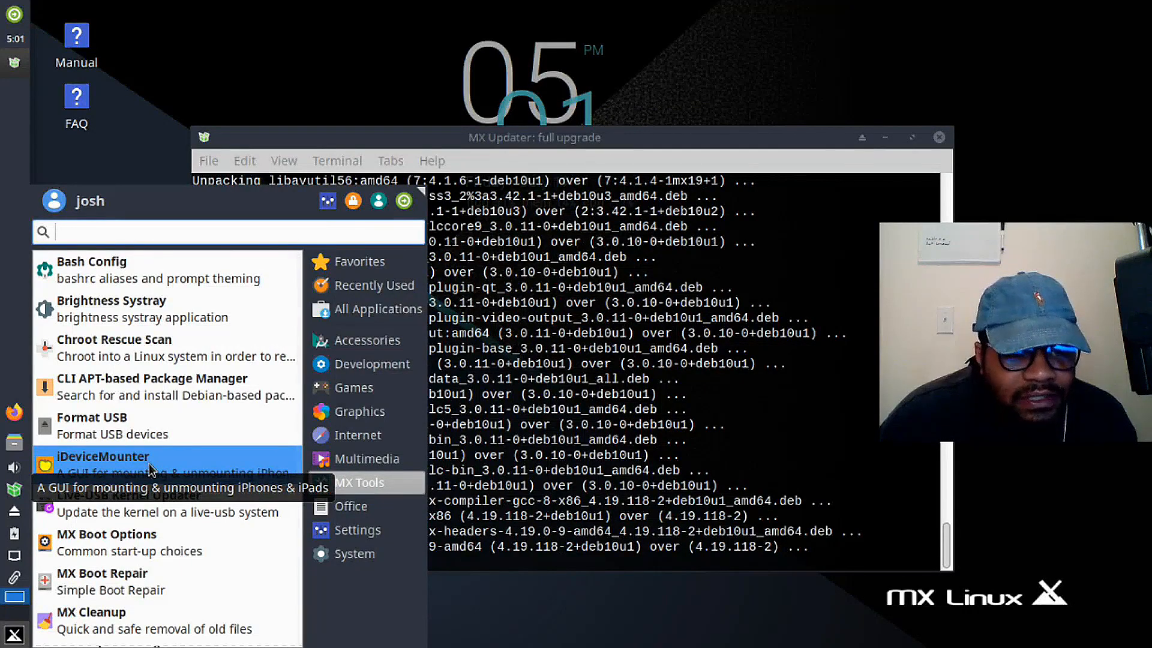
mouse_move(169, 502)
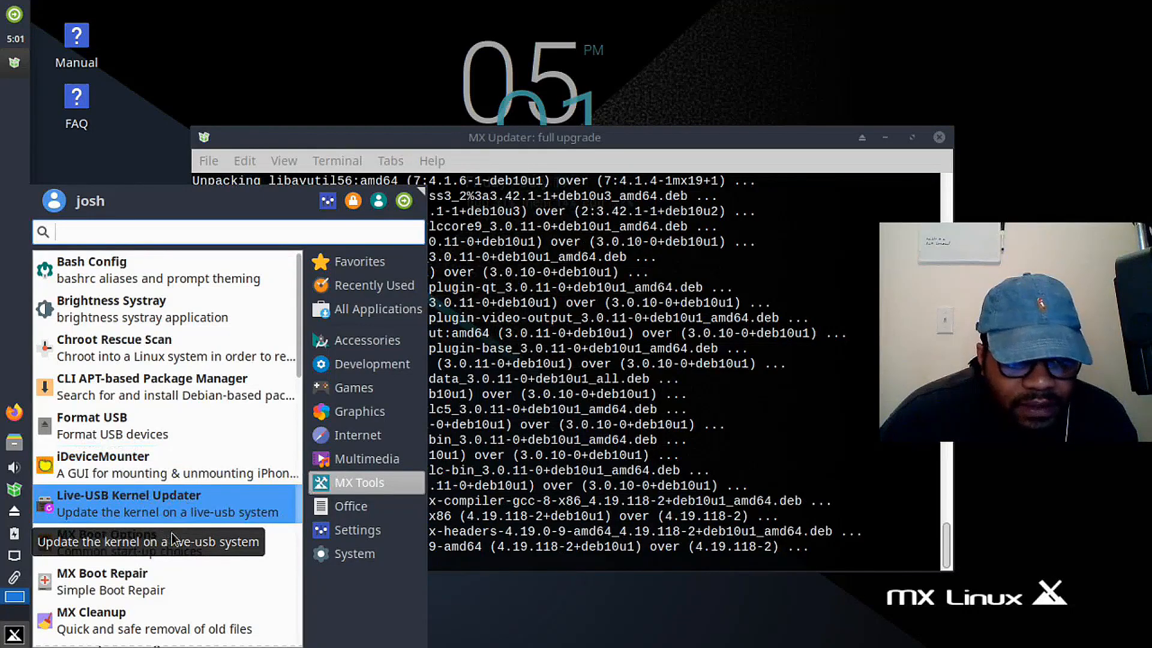
mouse_move(146, 543)
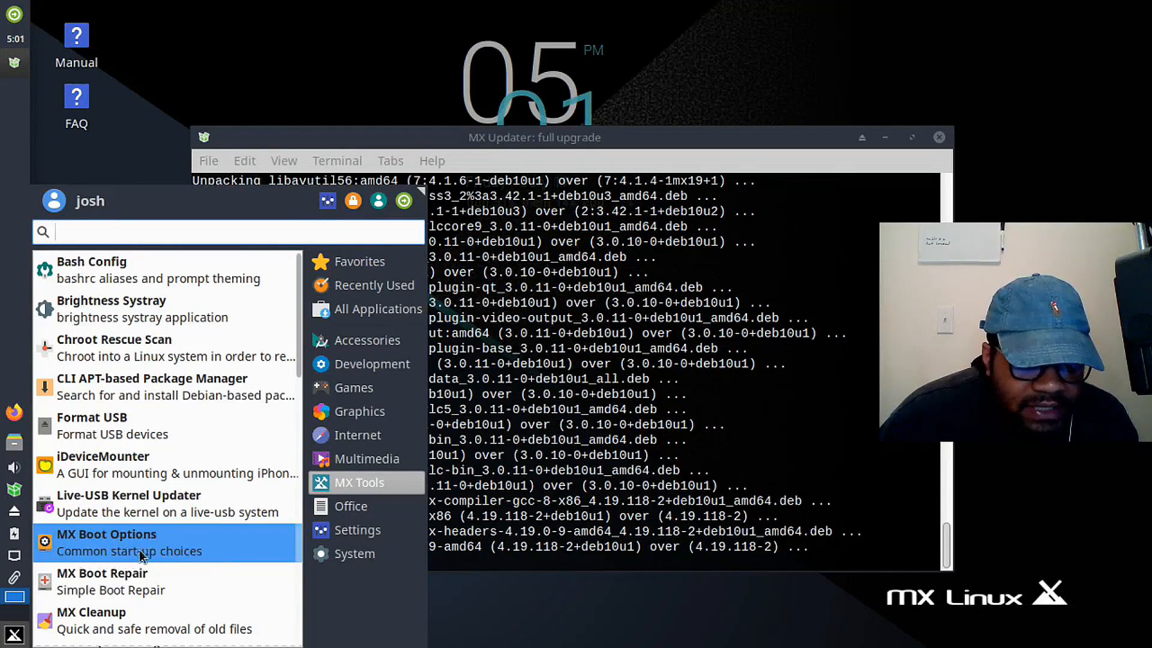
mouse_move(124, 547)
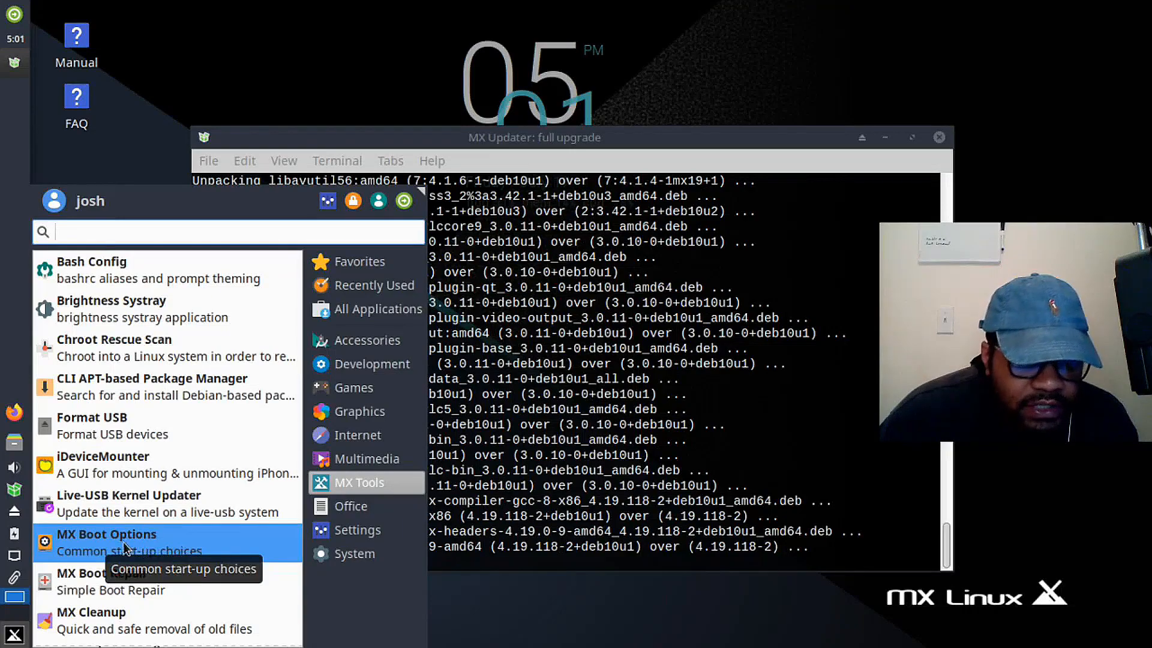